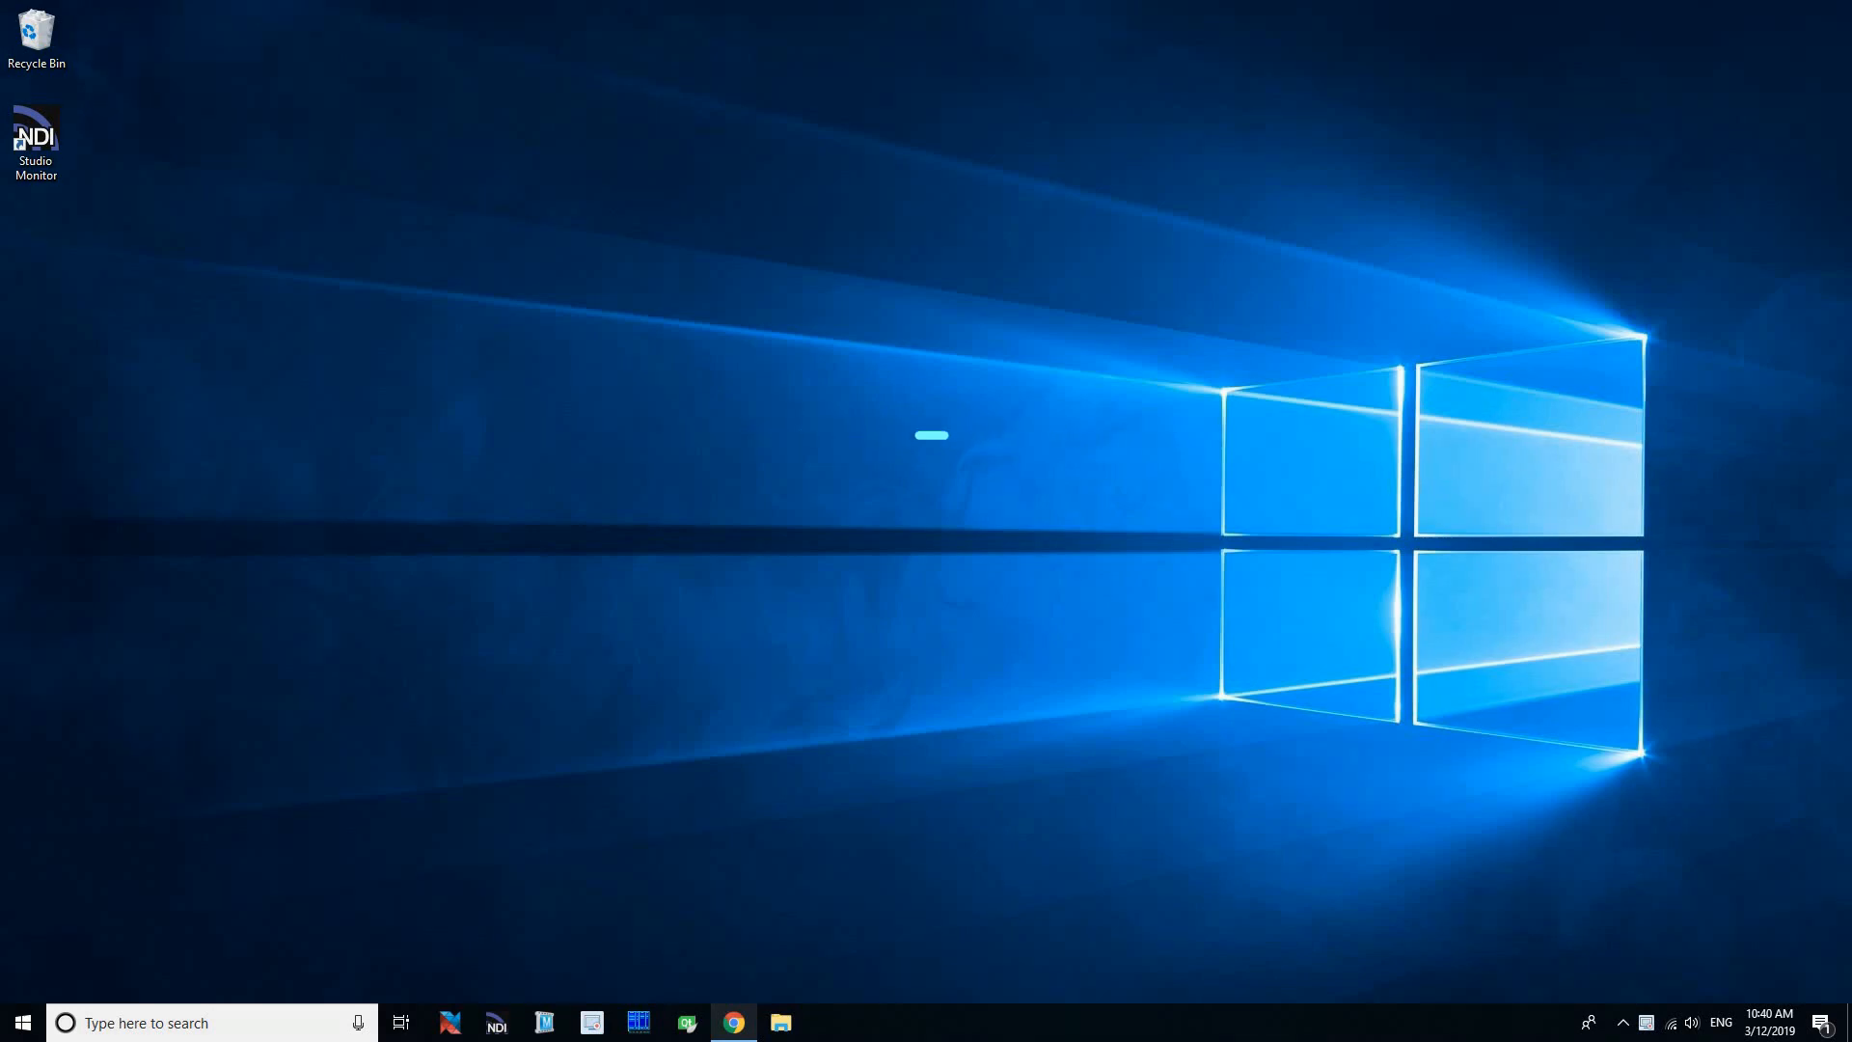
- Download the 64-bit Windows RTMPMiniServer installer from its product page and run it
{"action": "left_click", "coordinate": [732, 1021]}
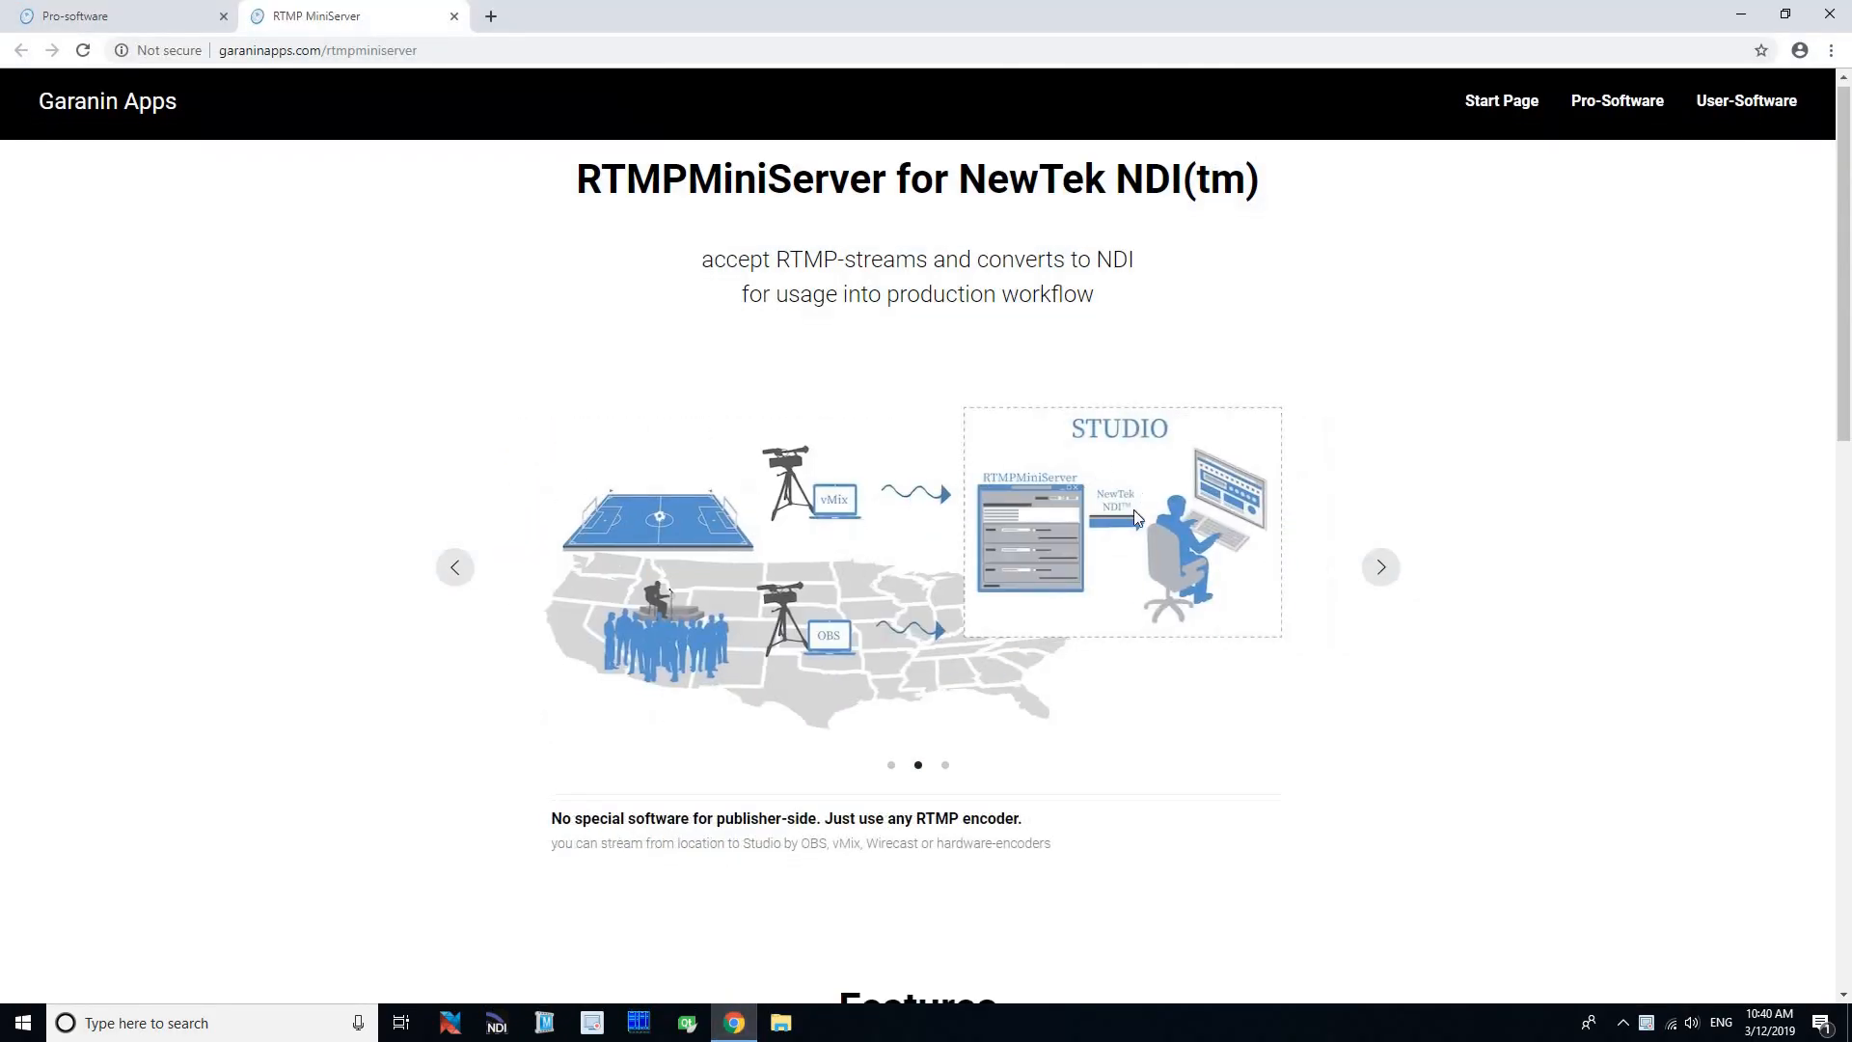
{"action": "scroll", "scroll_direction": "down", "scroll_amount": 3}
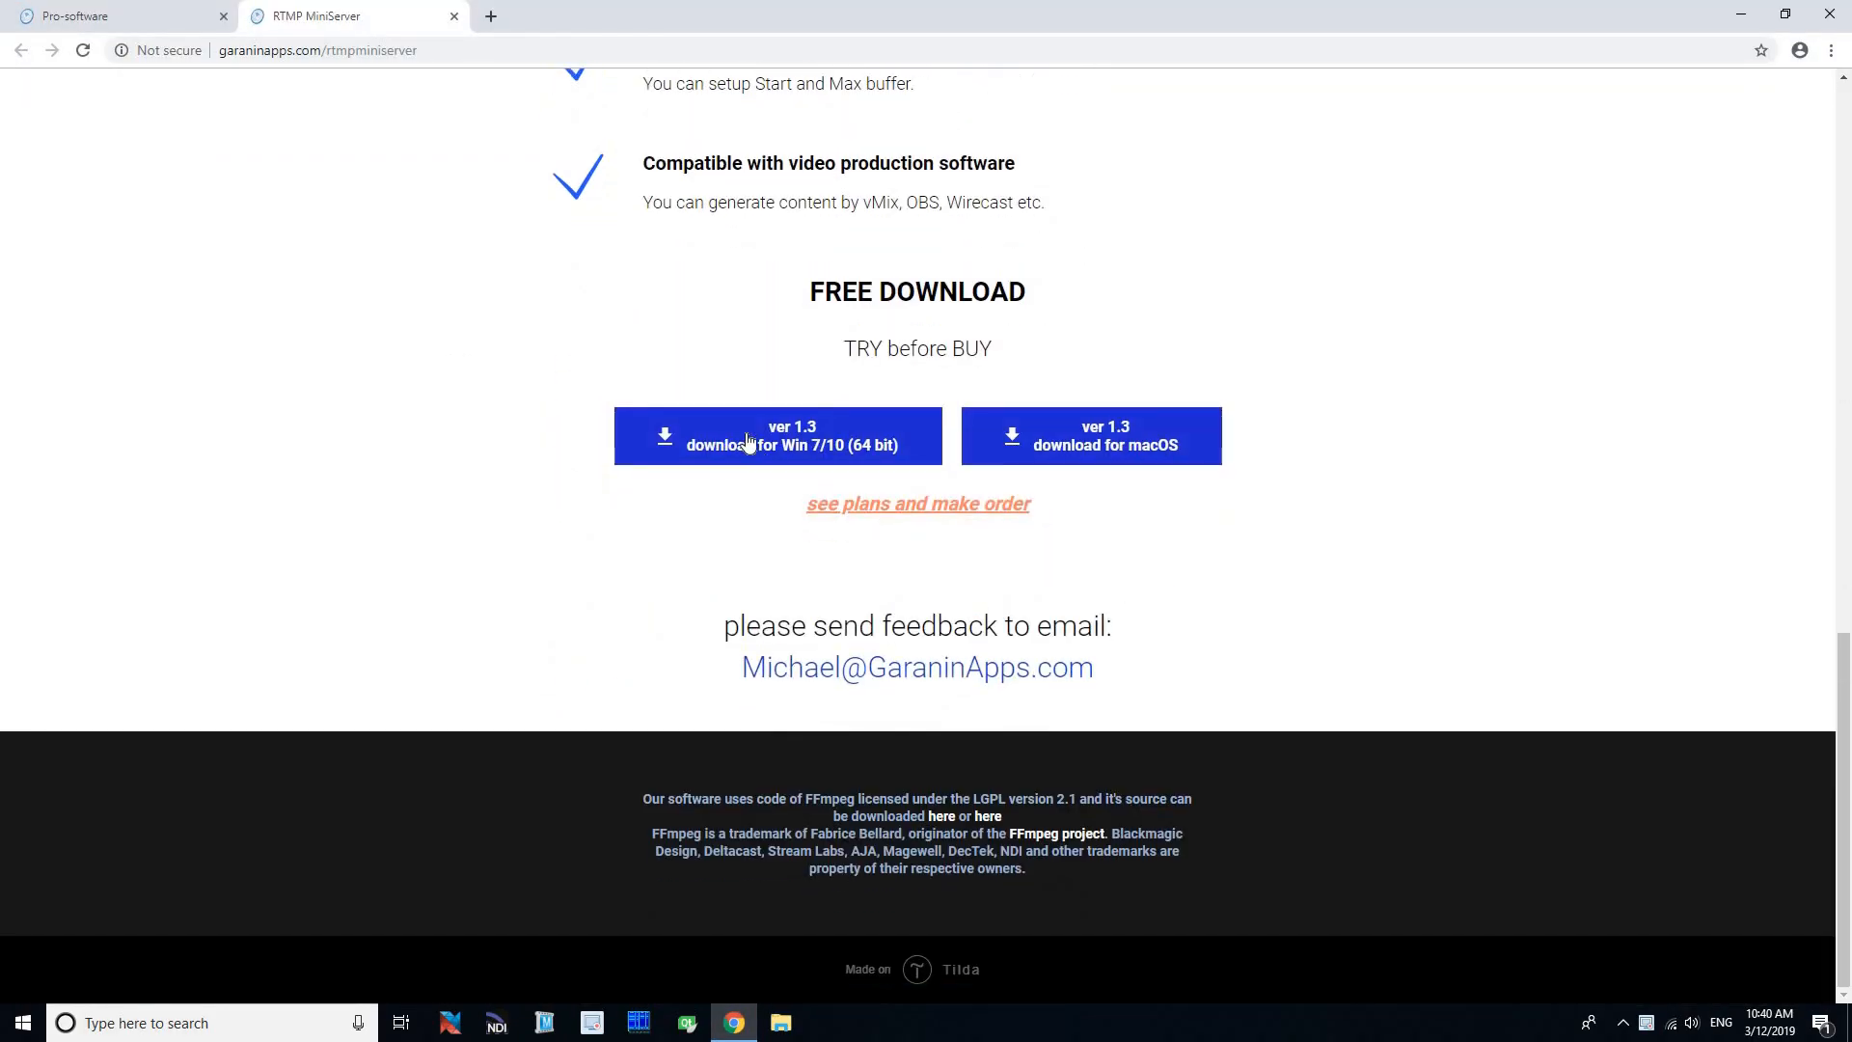
{"action": "left_click", "coordinate": [778, 435]}
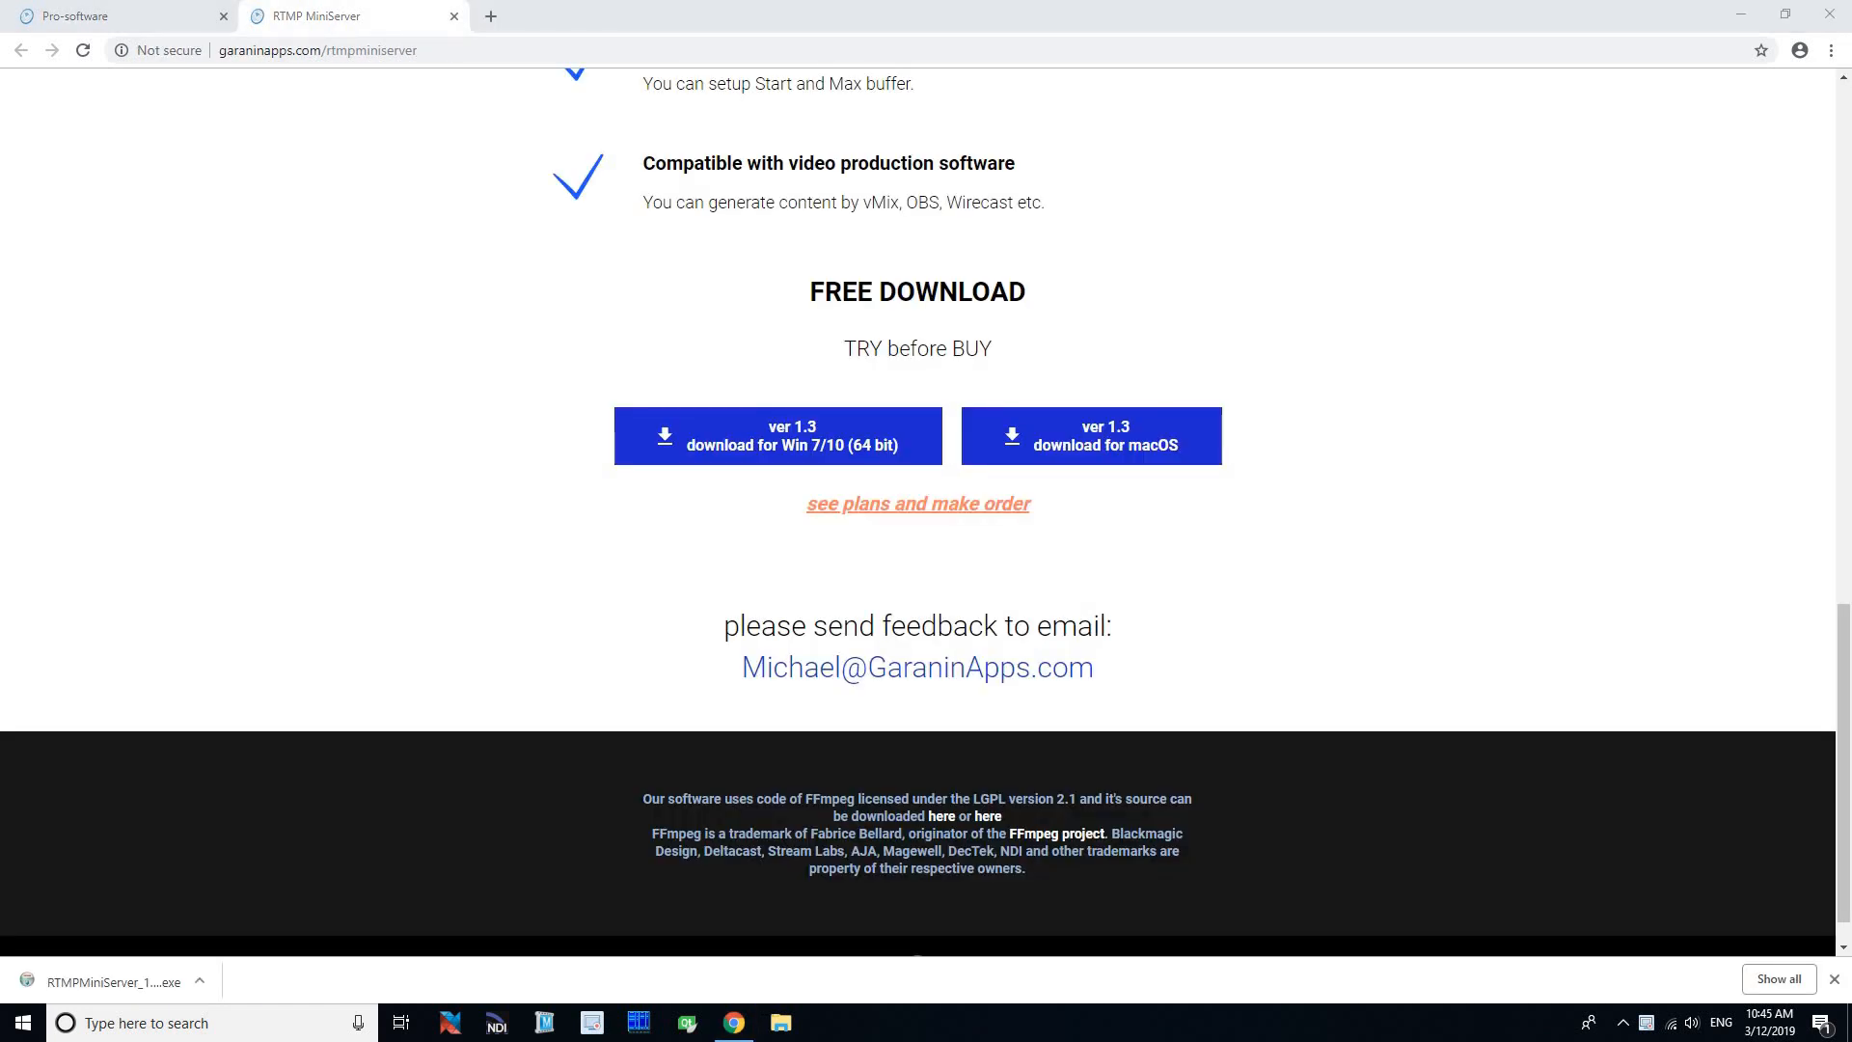
{"action": "left_click", "coordinate": [199, 982]}
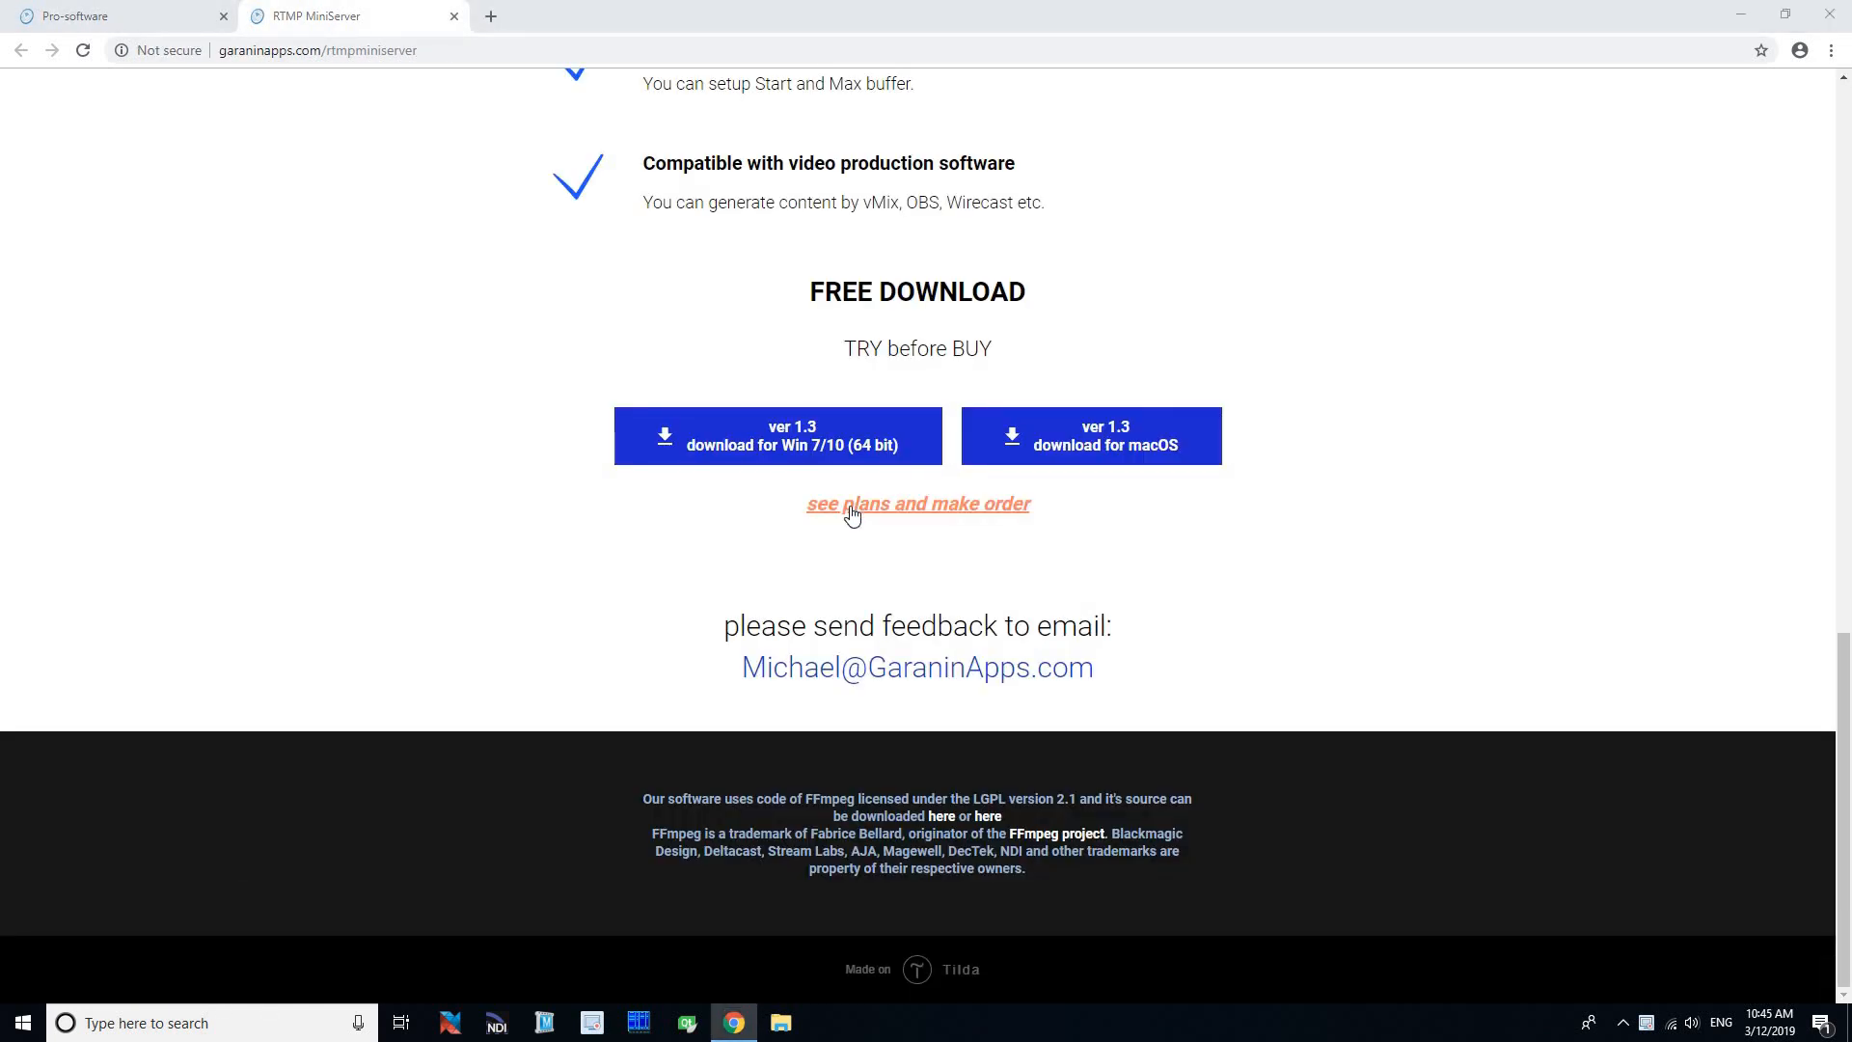
- Allow the unrecognized installer to run past Windows SmartScreen
{"action": "left_click", "coordinate": [790, 435]}
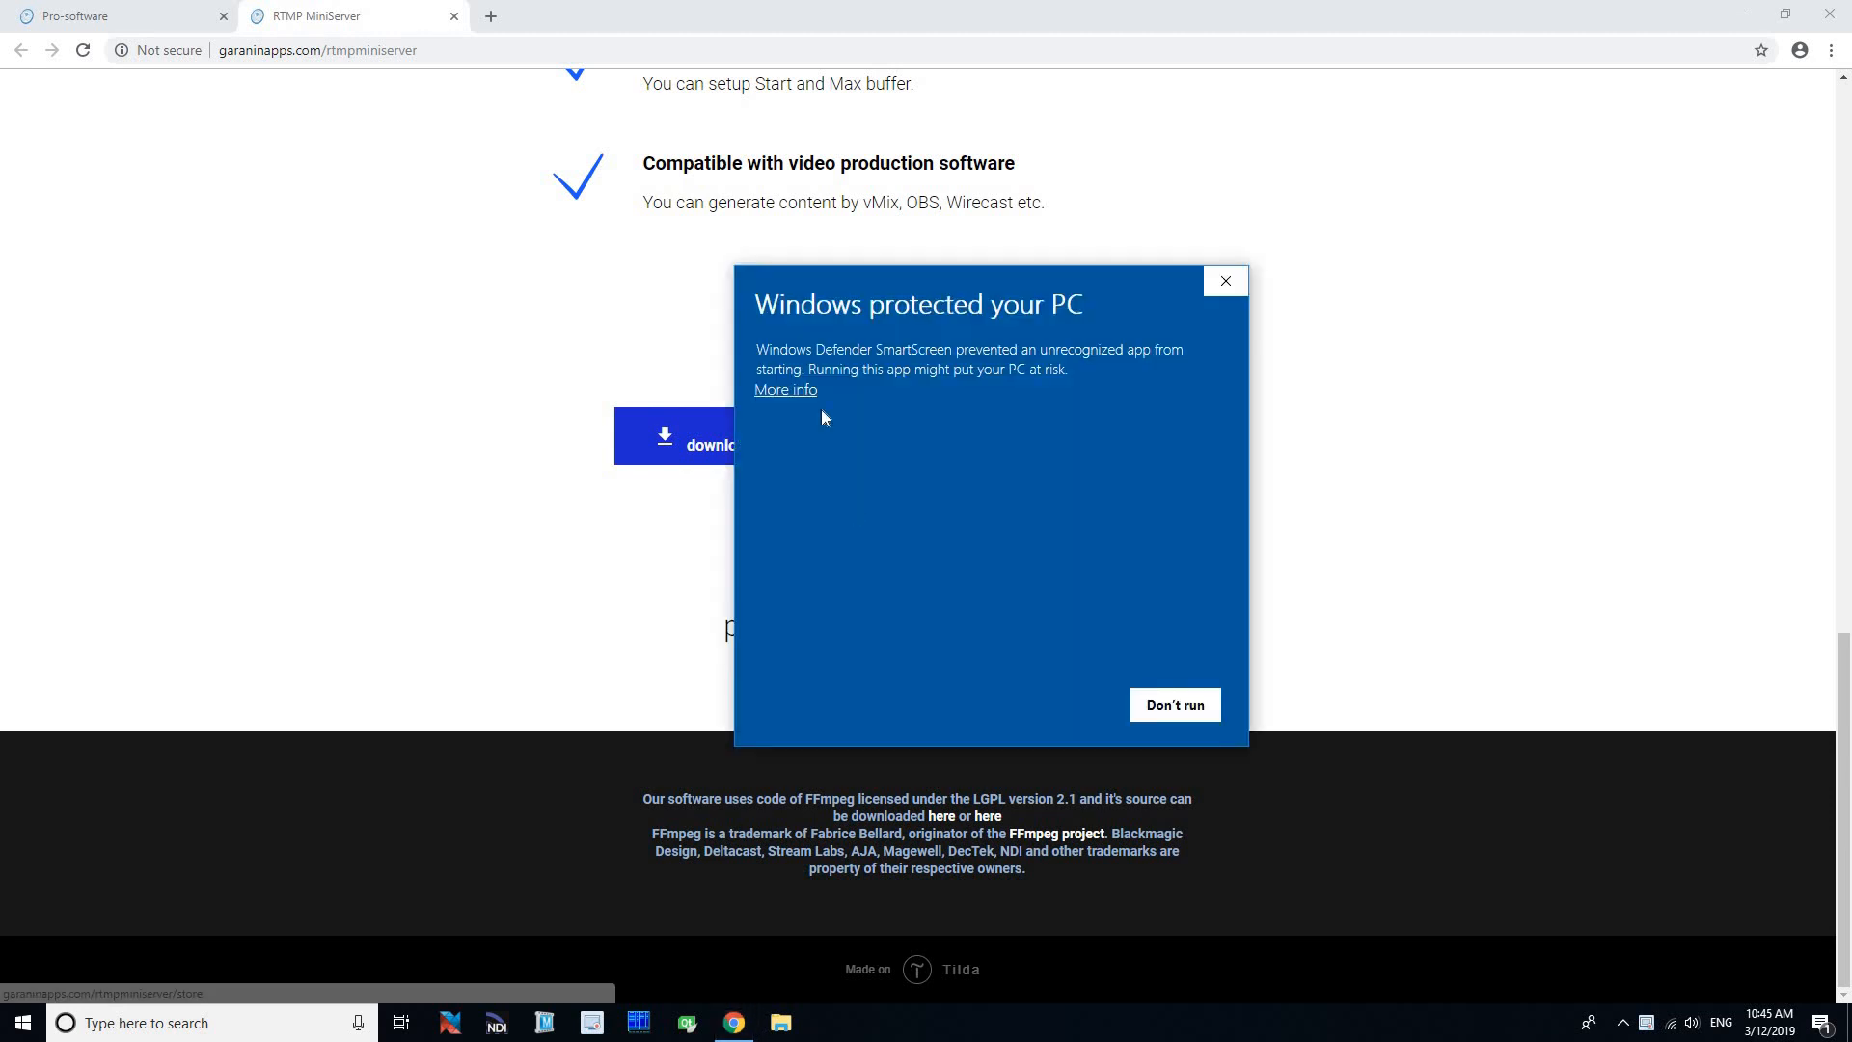
{"action": "left_click", "coordinate": [784, 389]}
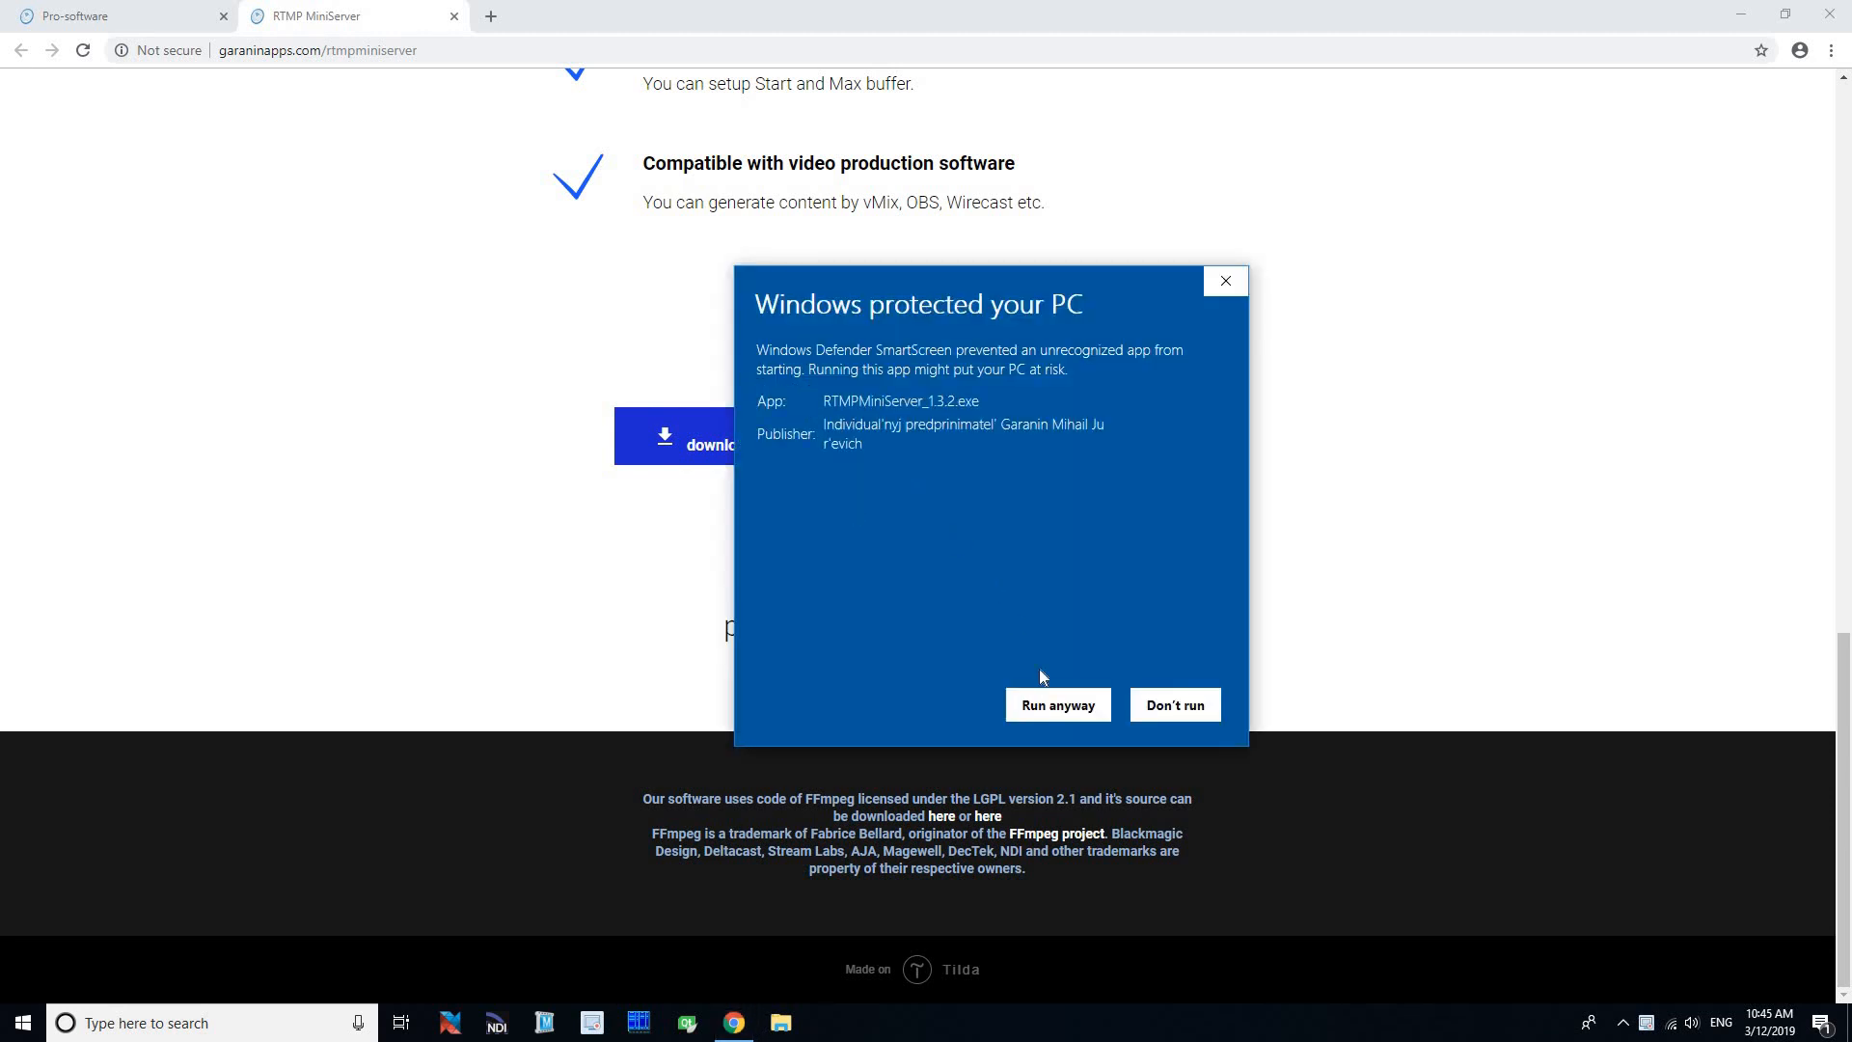
{"action": "left_click", "coordinate": [1056, 704]}
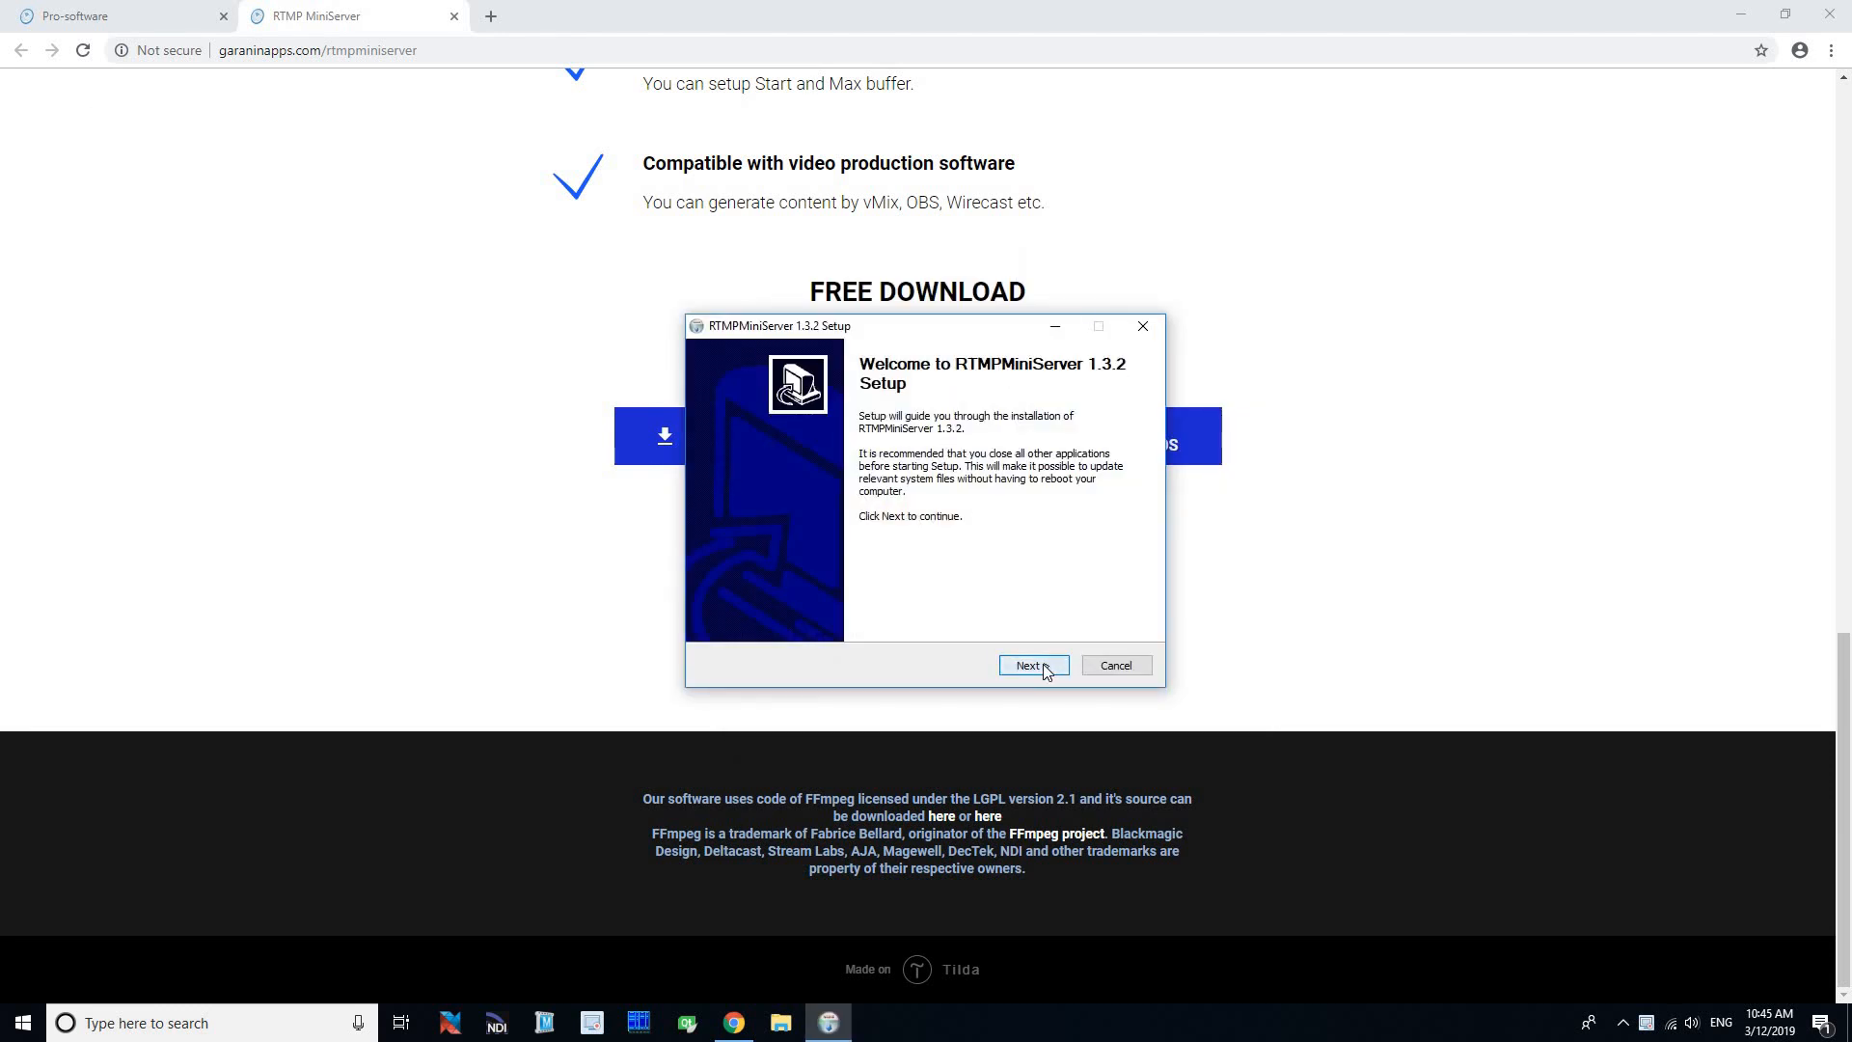
- Complete RTMPMiniServer 1.3.2 setup, launch the server, and start the trial
{"action": "left_click", "coordinate": [1029, 664]}
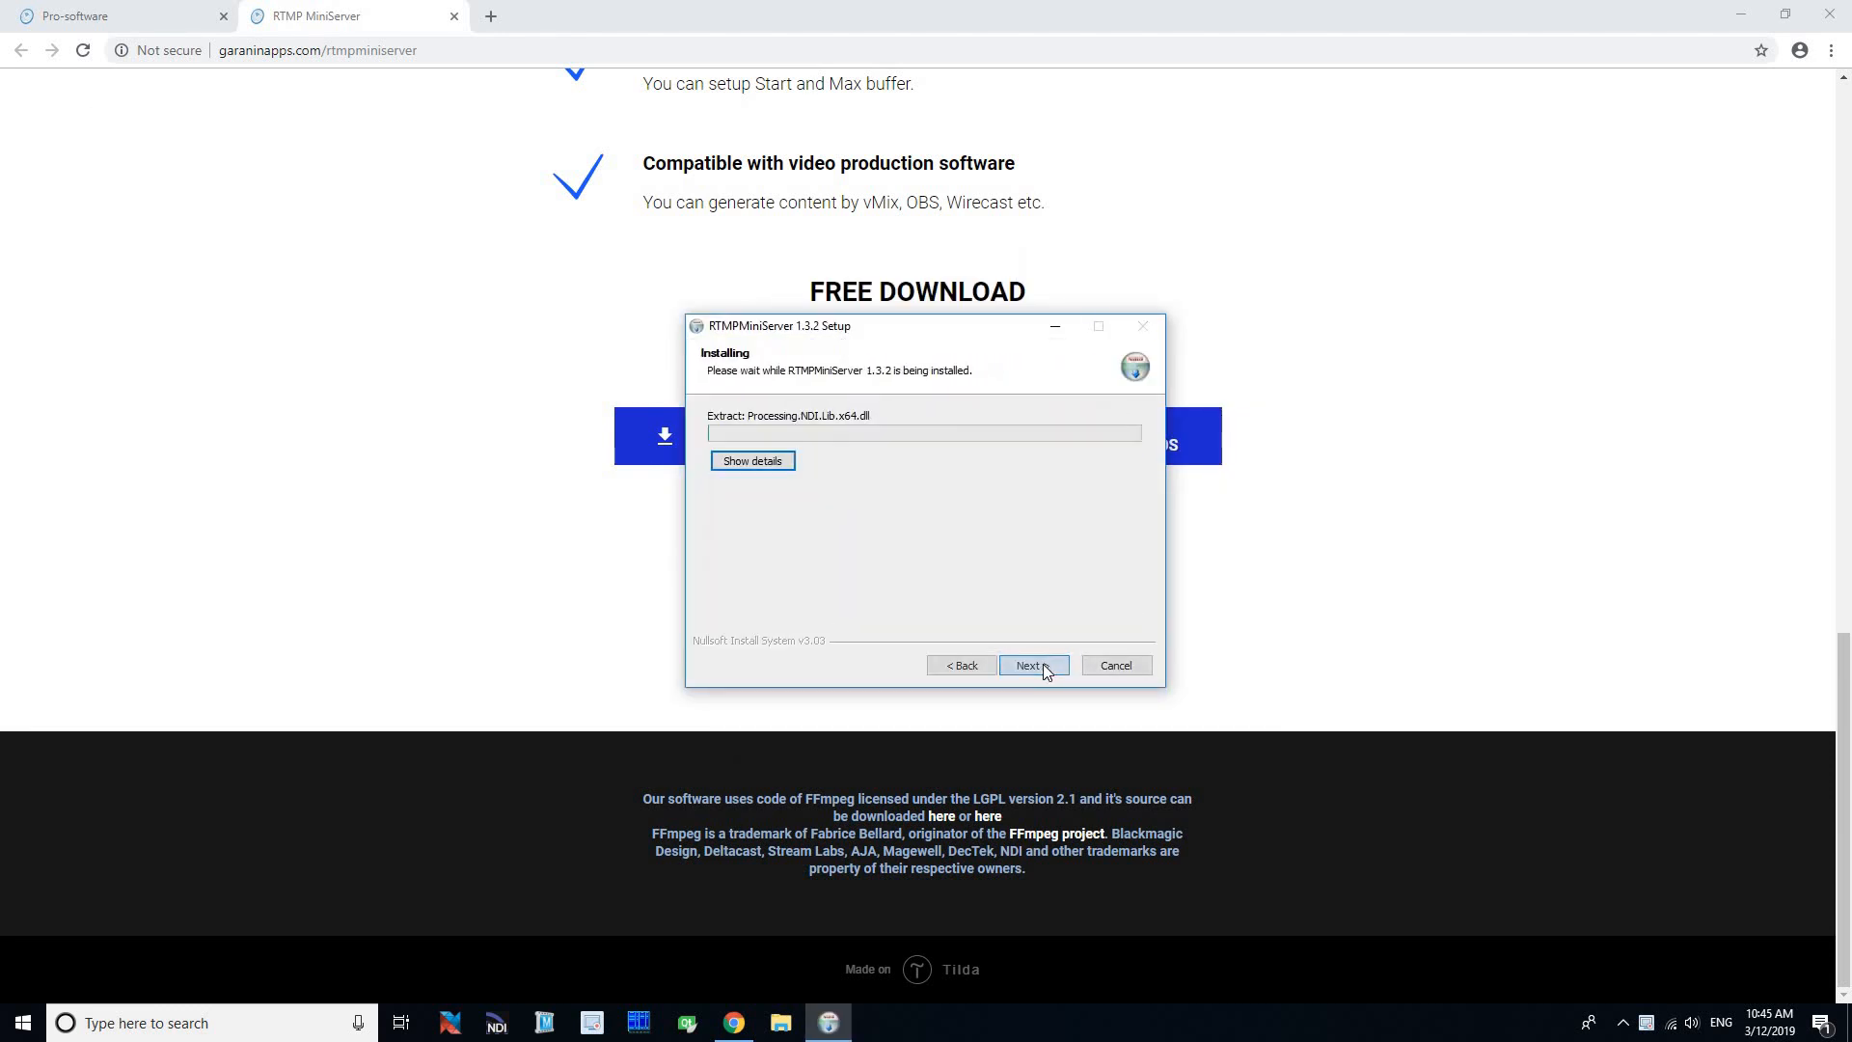
{"action": "left_click", "coordinate": [1031, 665]}
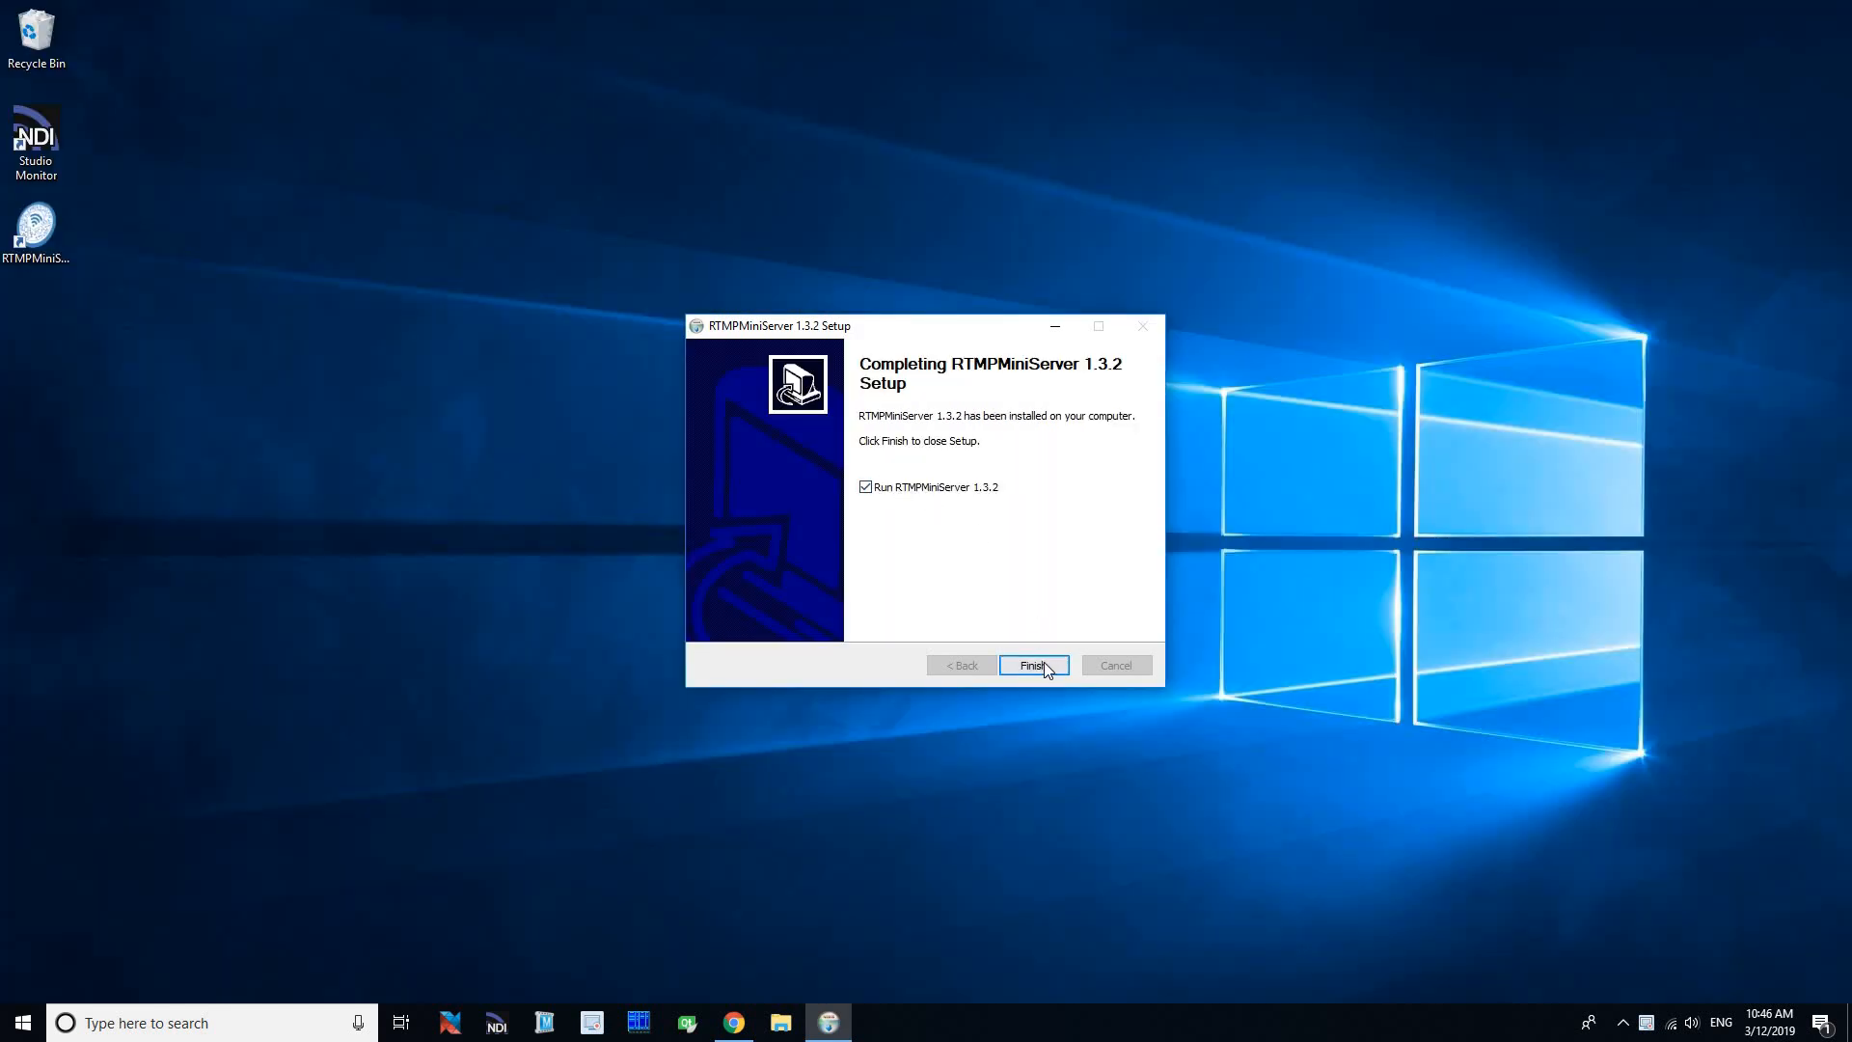
{"action": "left_click", "coordinate": [1031, 665]}
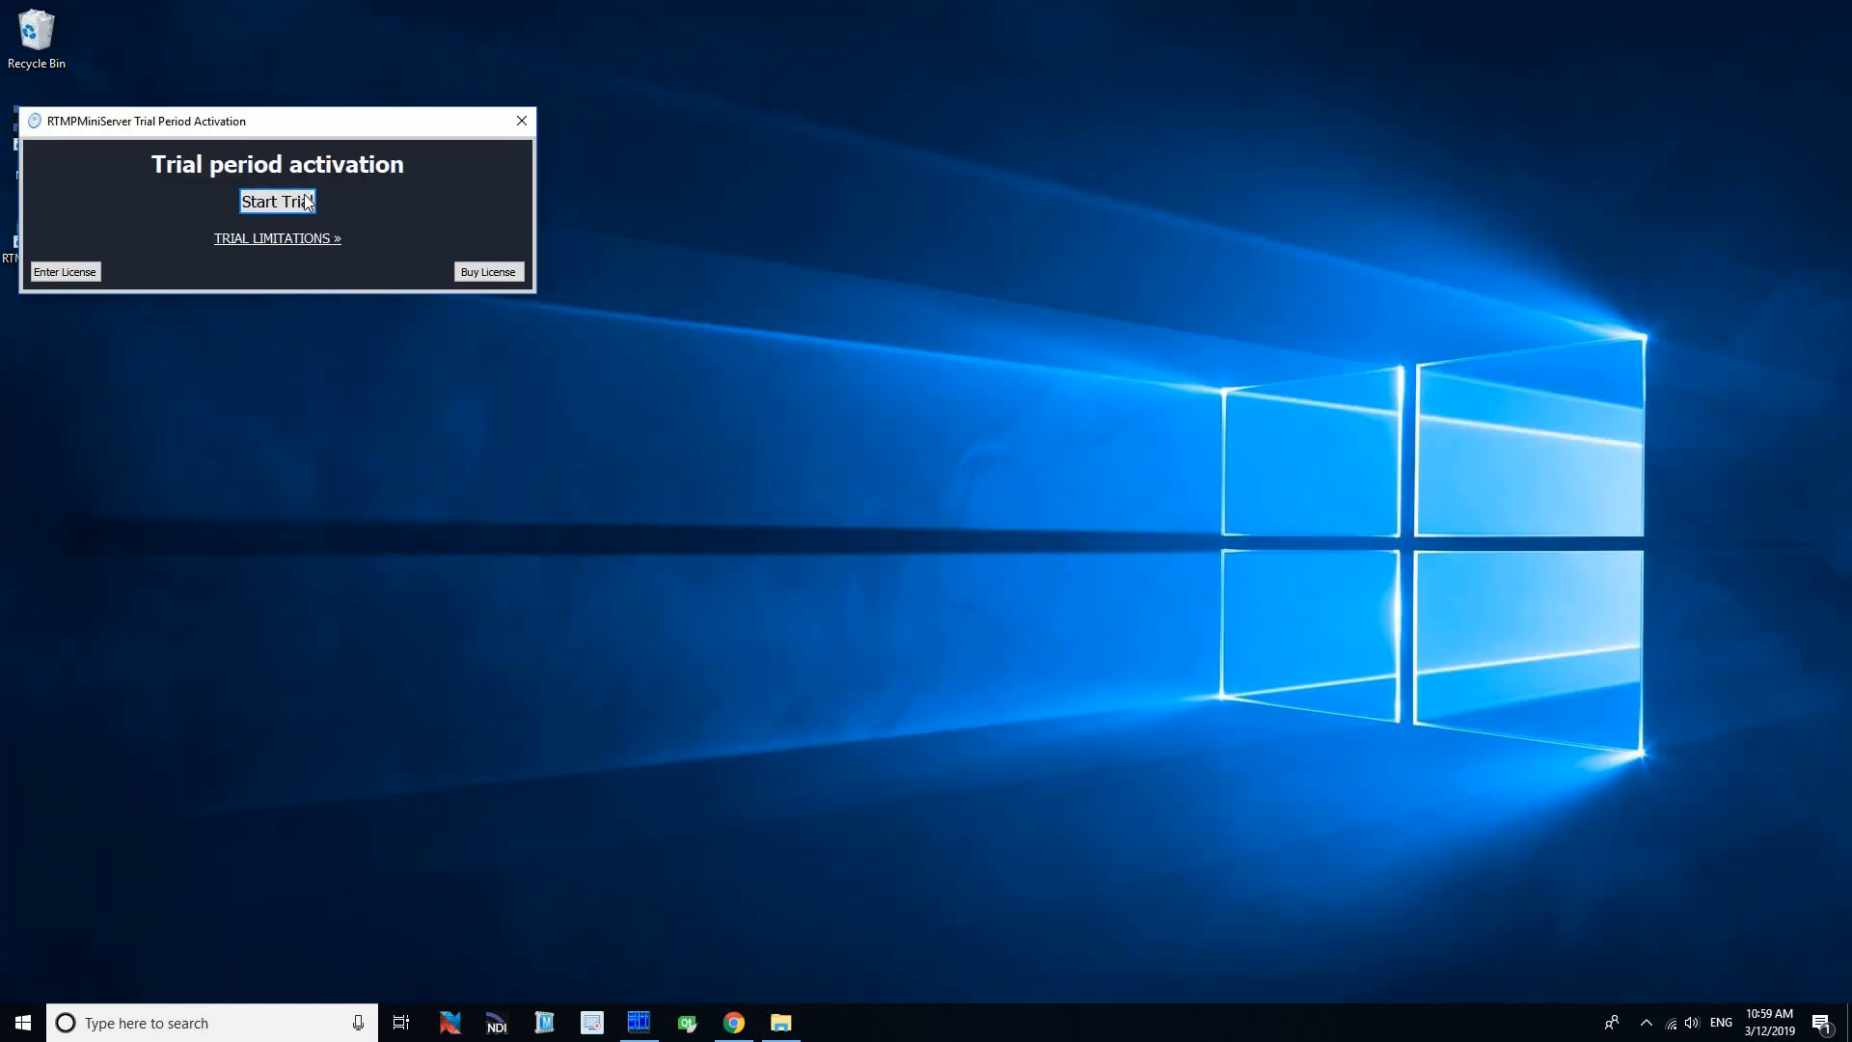
{"action": "left_click", "coordinate": [277, 201]}
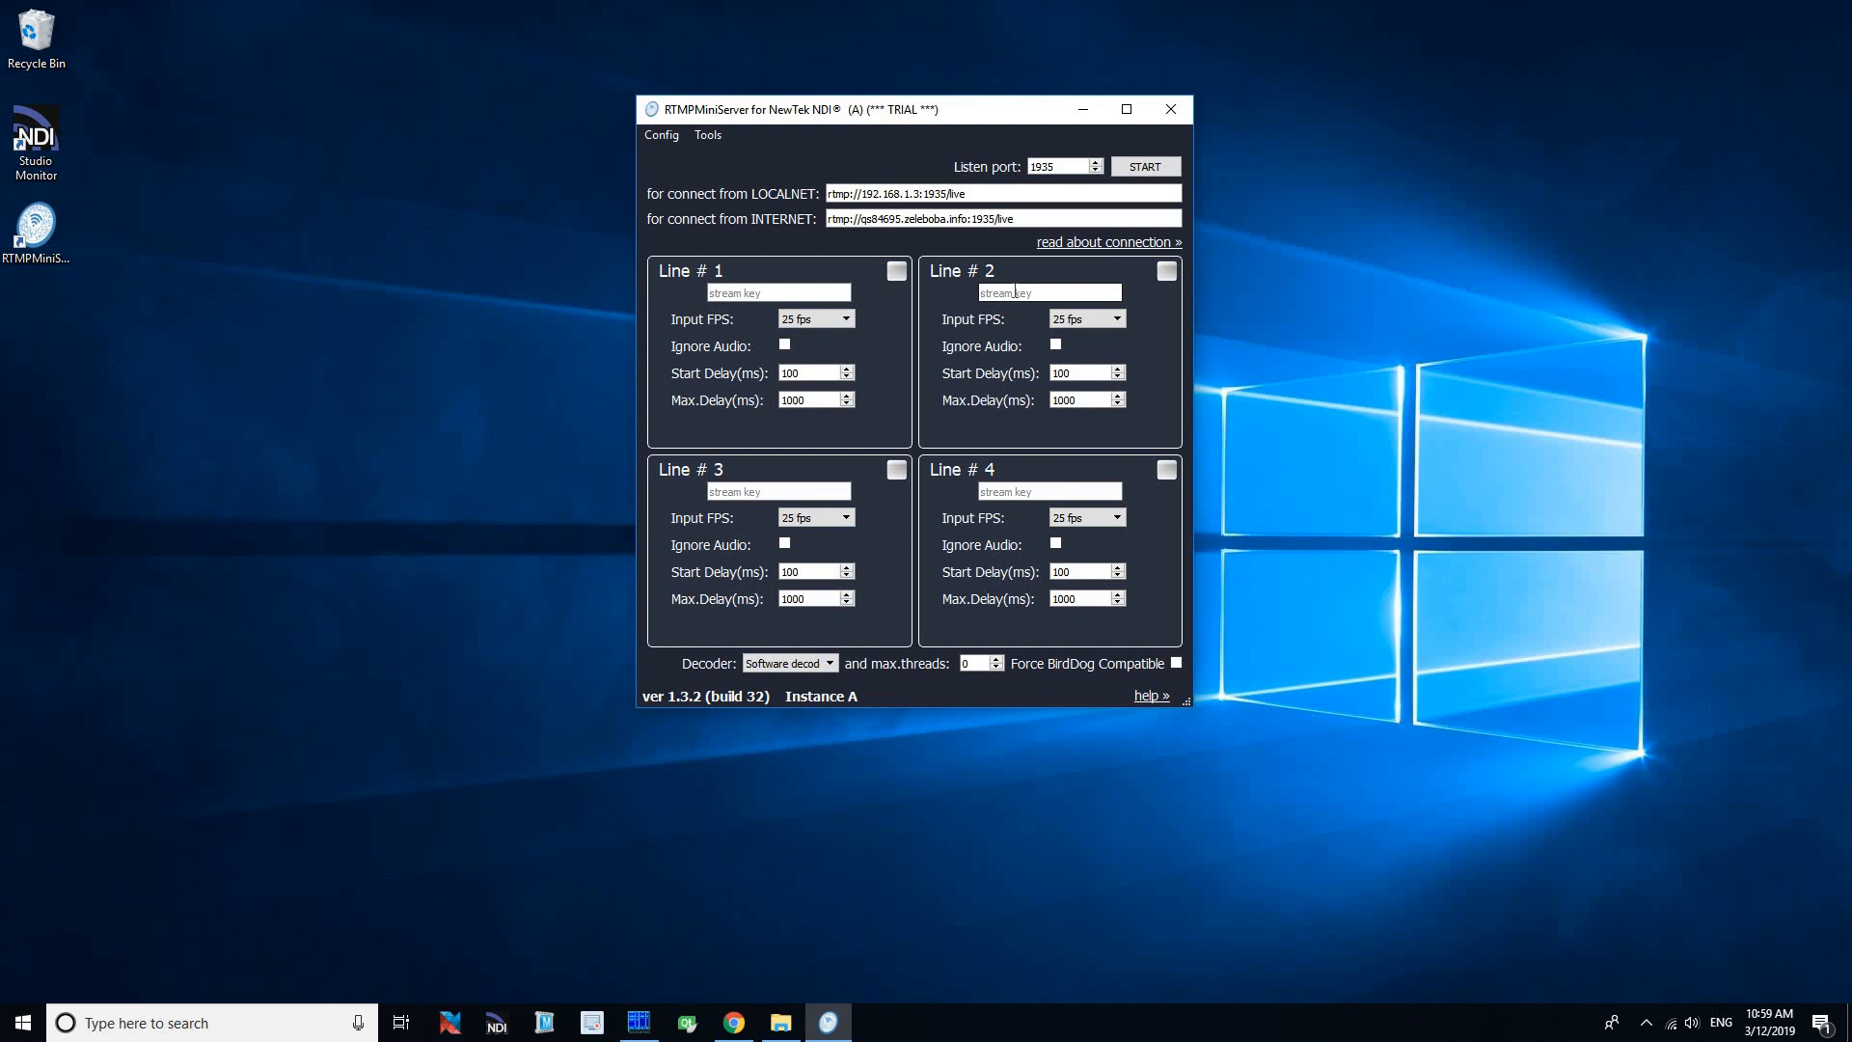
{"action": "type", "text": "myStream"}
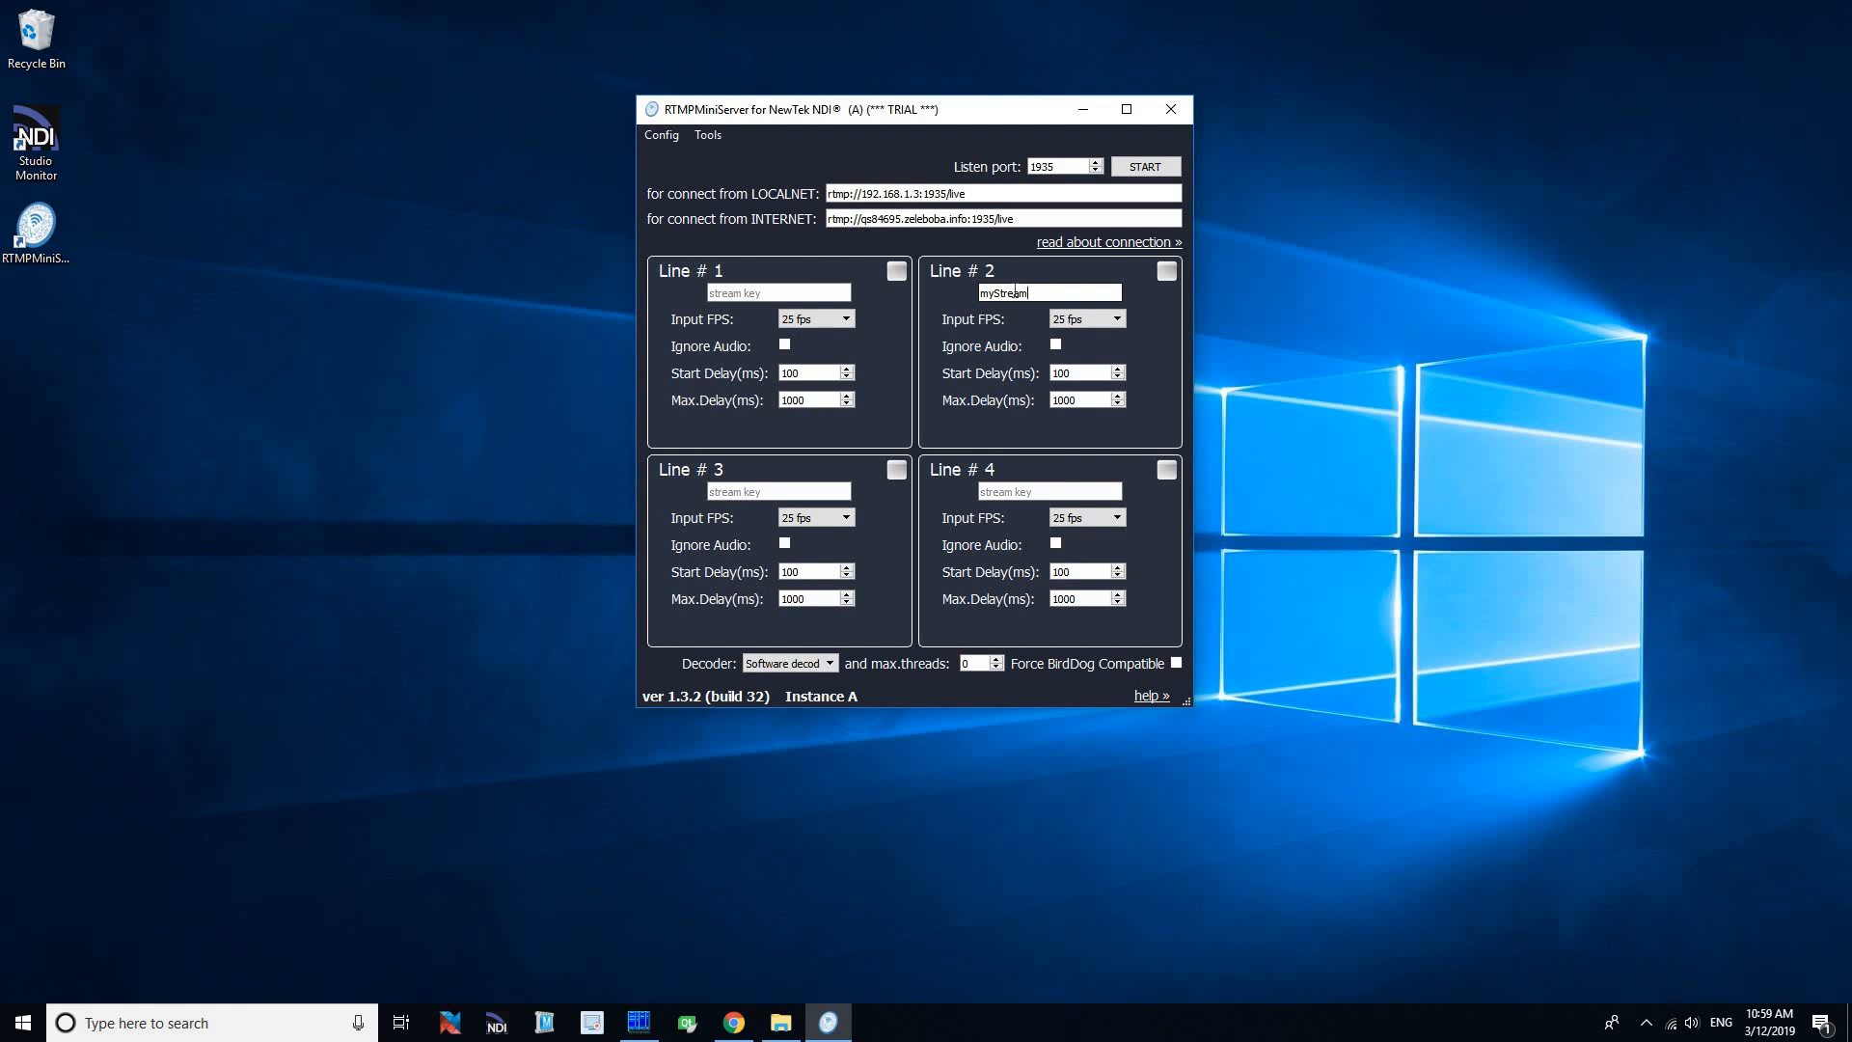
{"action": "type", "text": "123"}
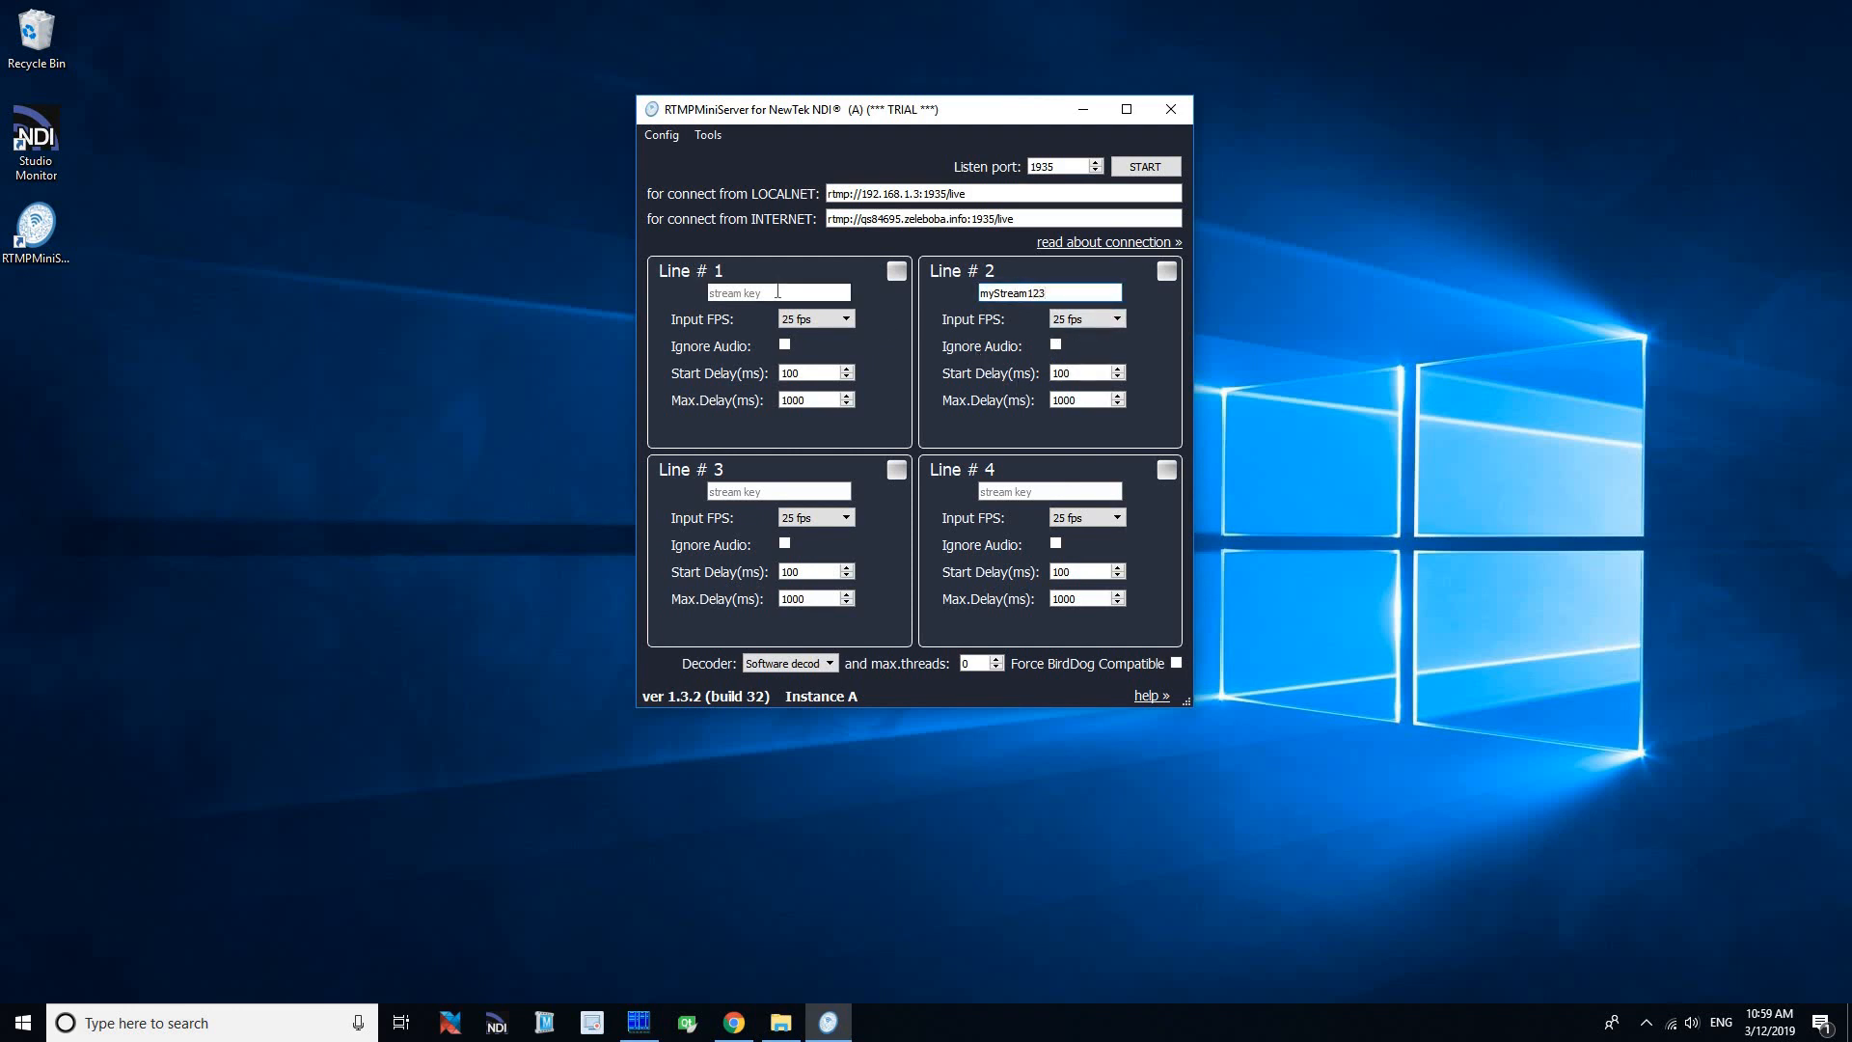
{"action": "left_click", "coordinate": [1115, 319]}
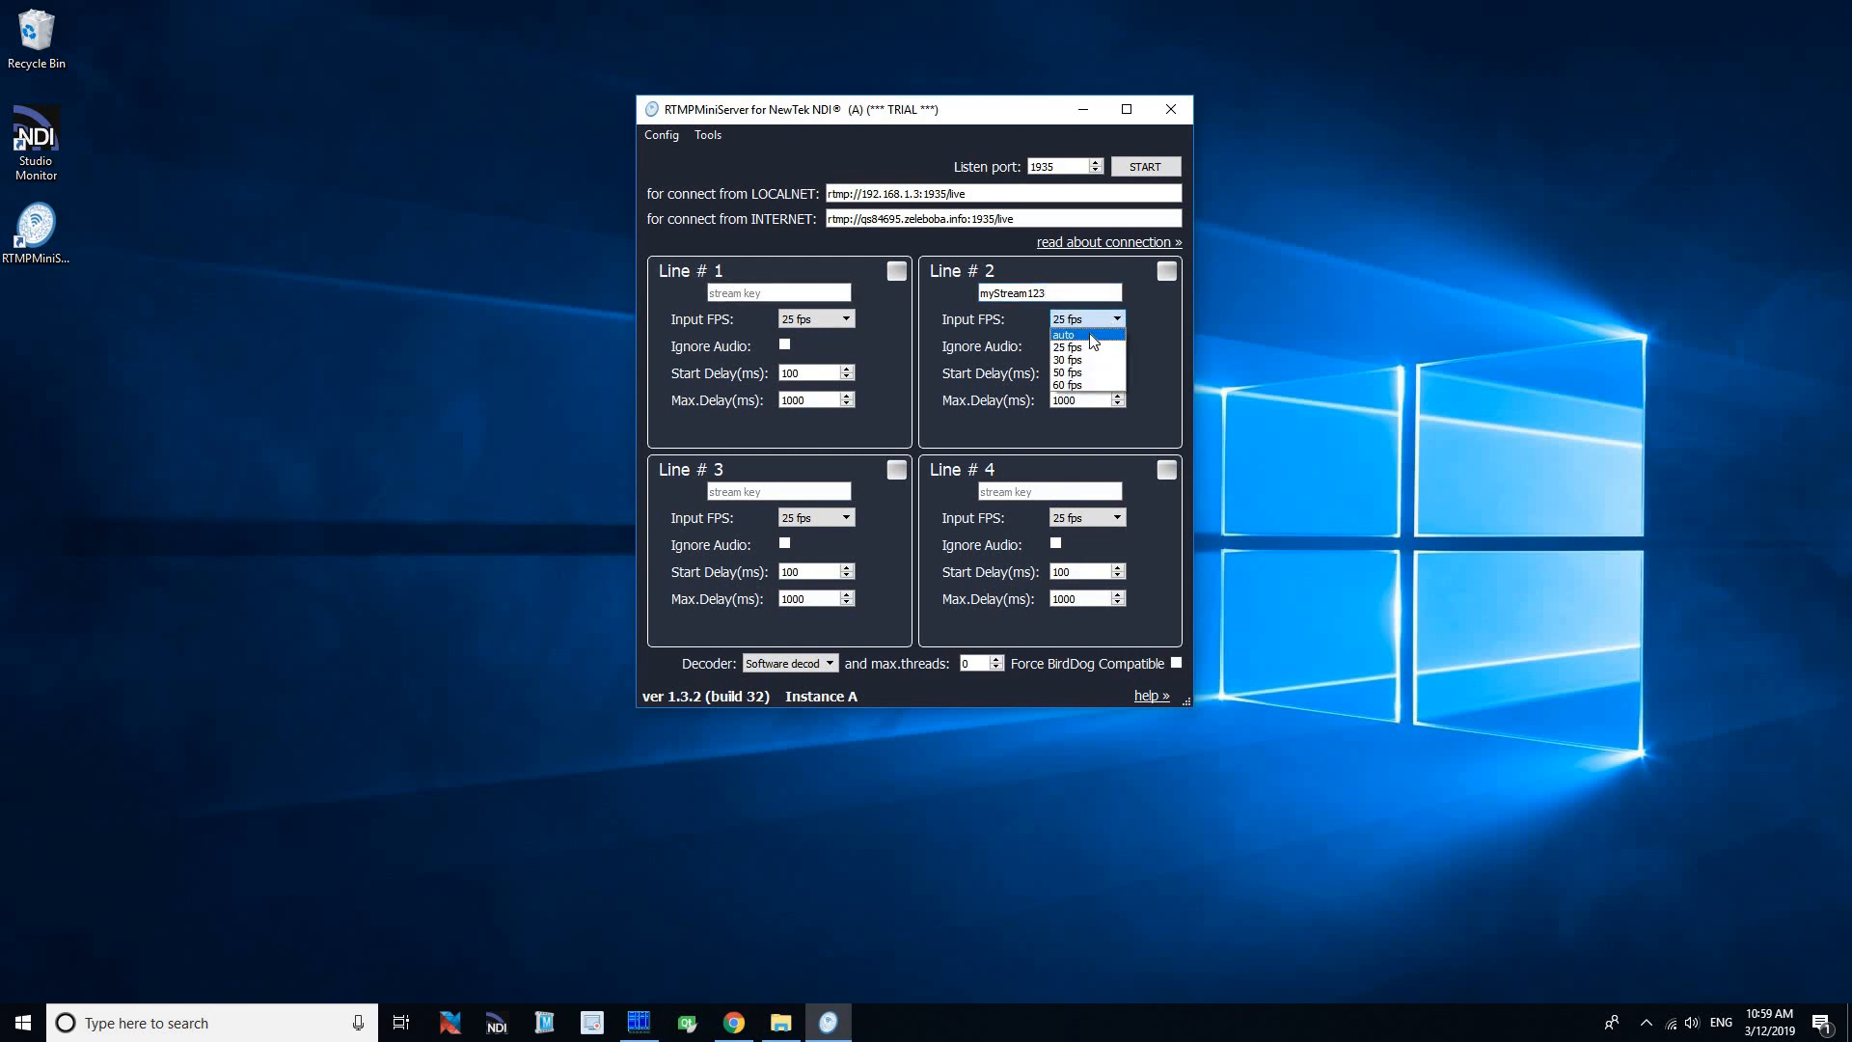
{"action": "left_click", "coordinate": [1062, 334]}
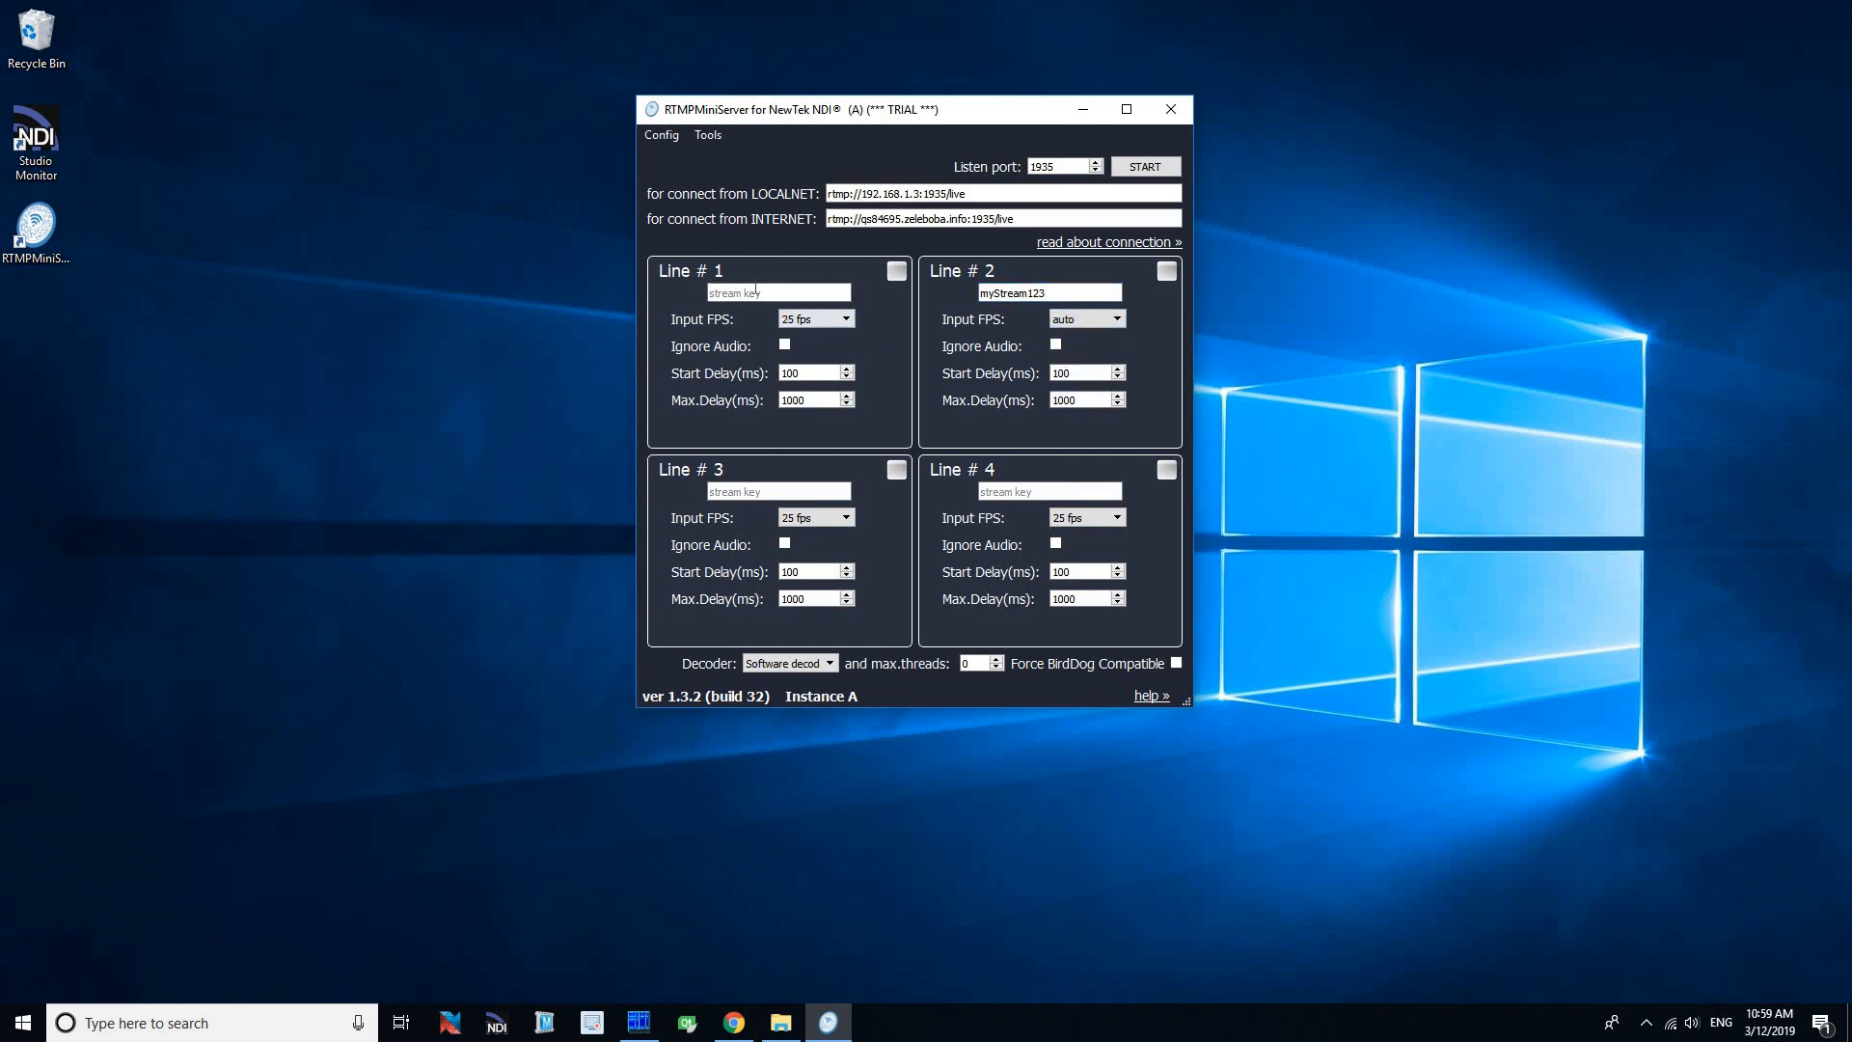
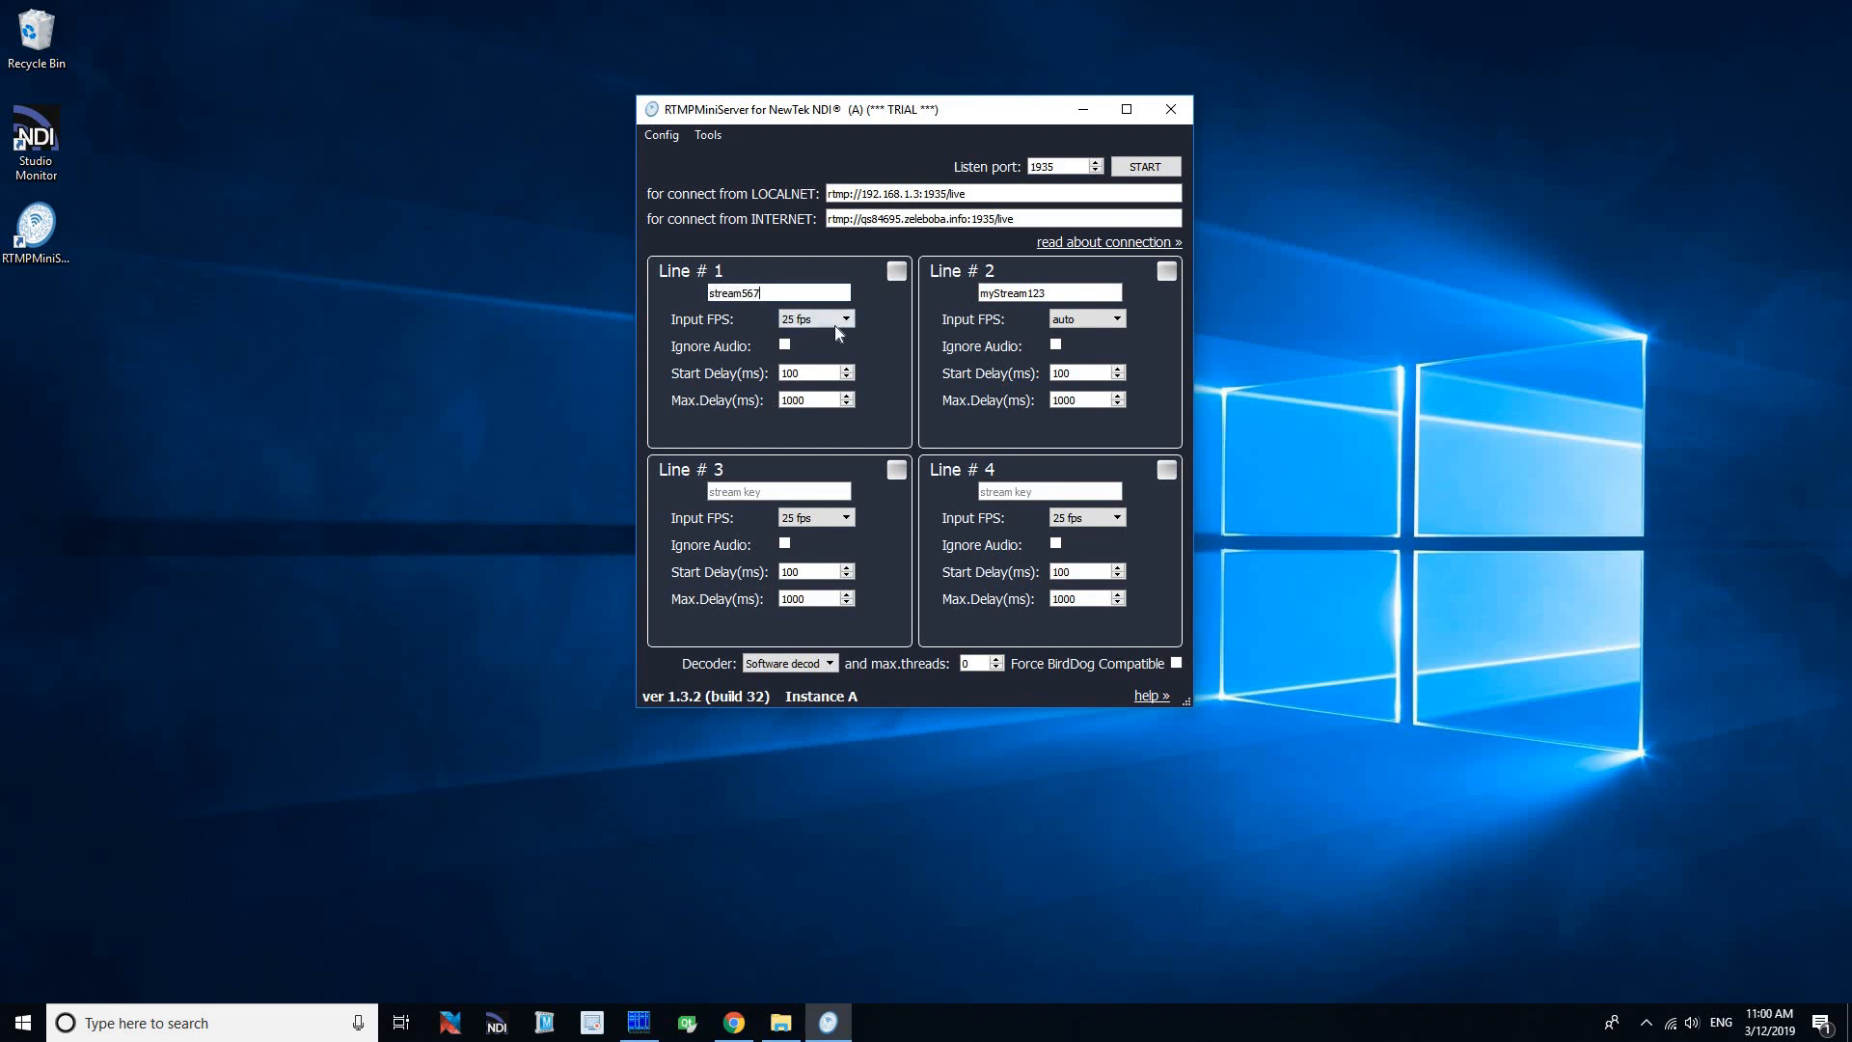
{"action": "left_click", "coordinate": [811, 320]}
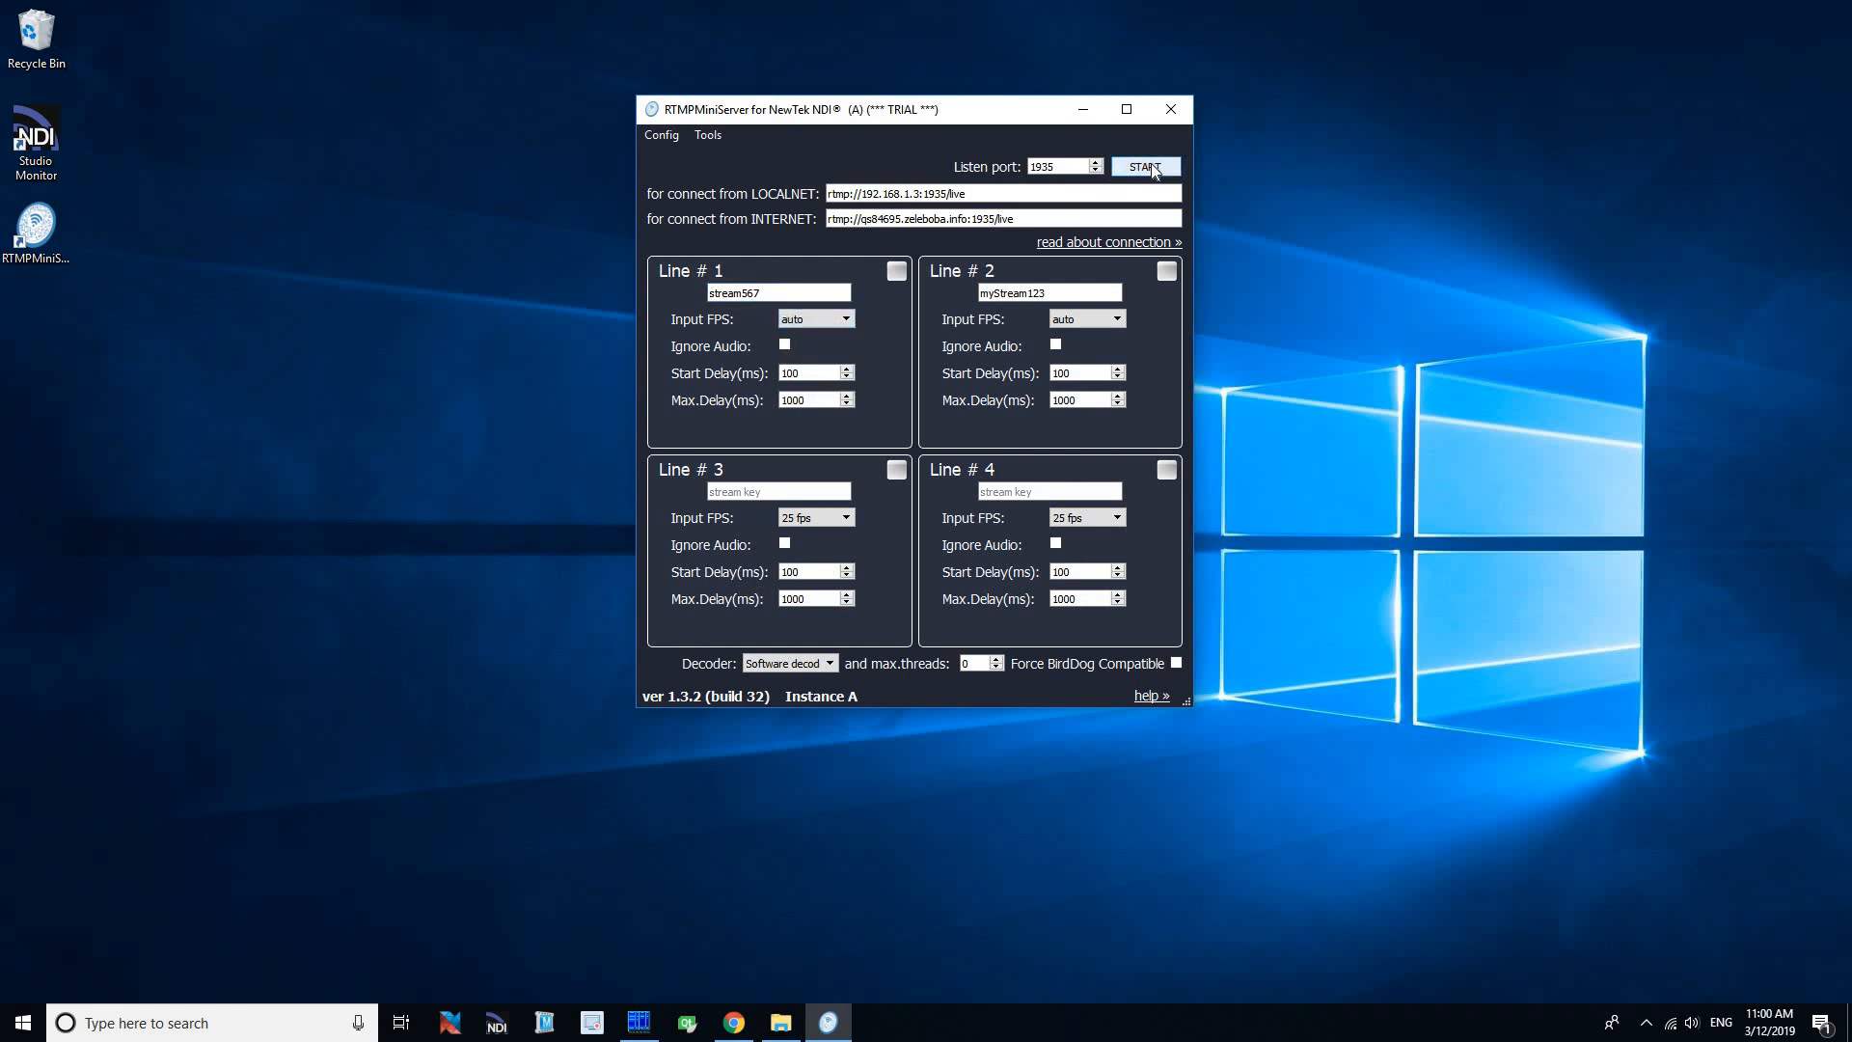
{"action": "left_click", "coordinate": [1142, 165]}
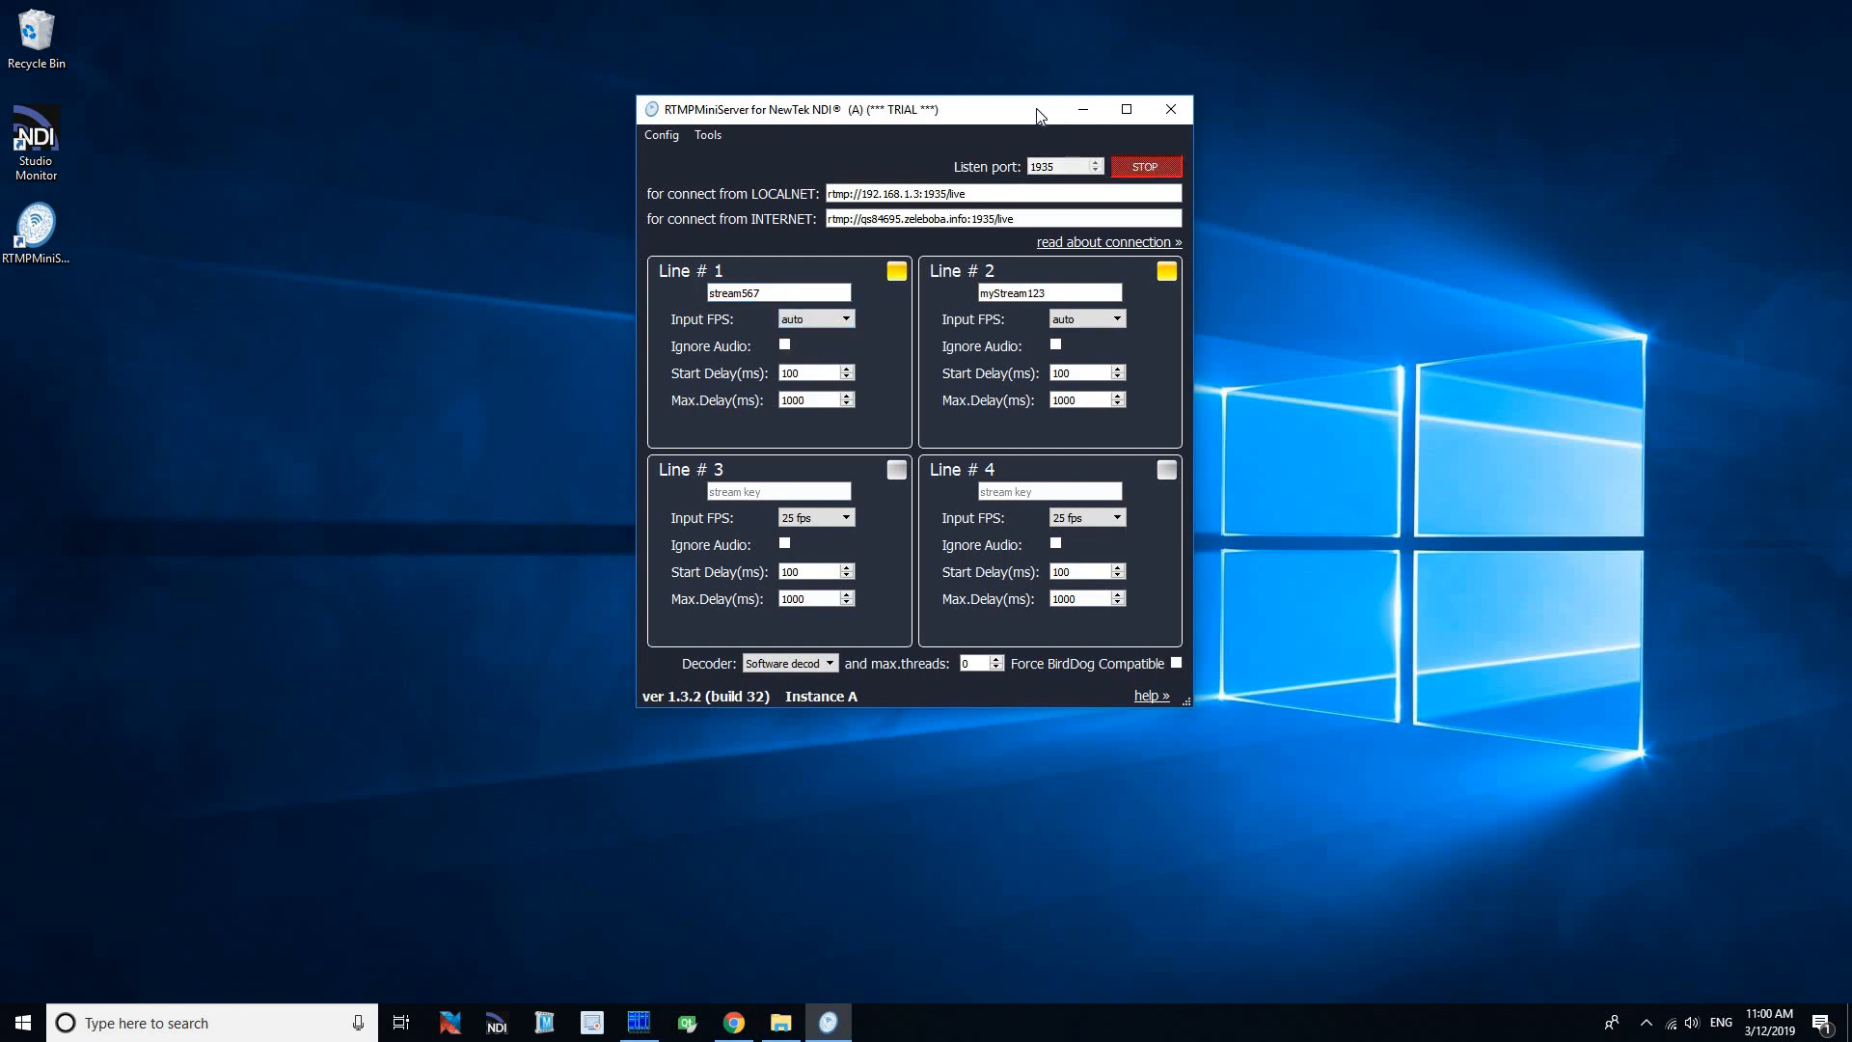
{"action": "left_click_drag", "start_coordinate": [909, 109], "coordinate": [556, 85]}
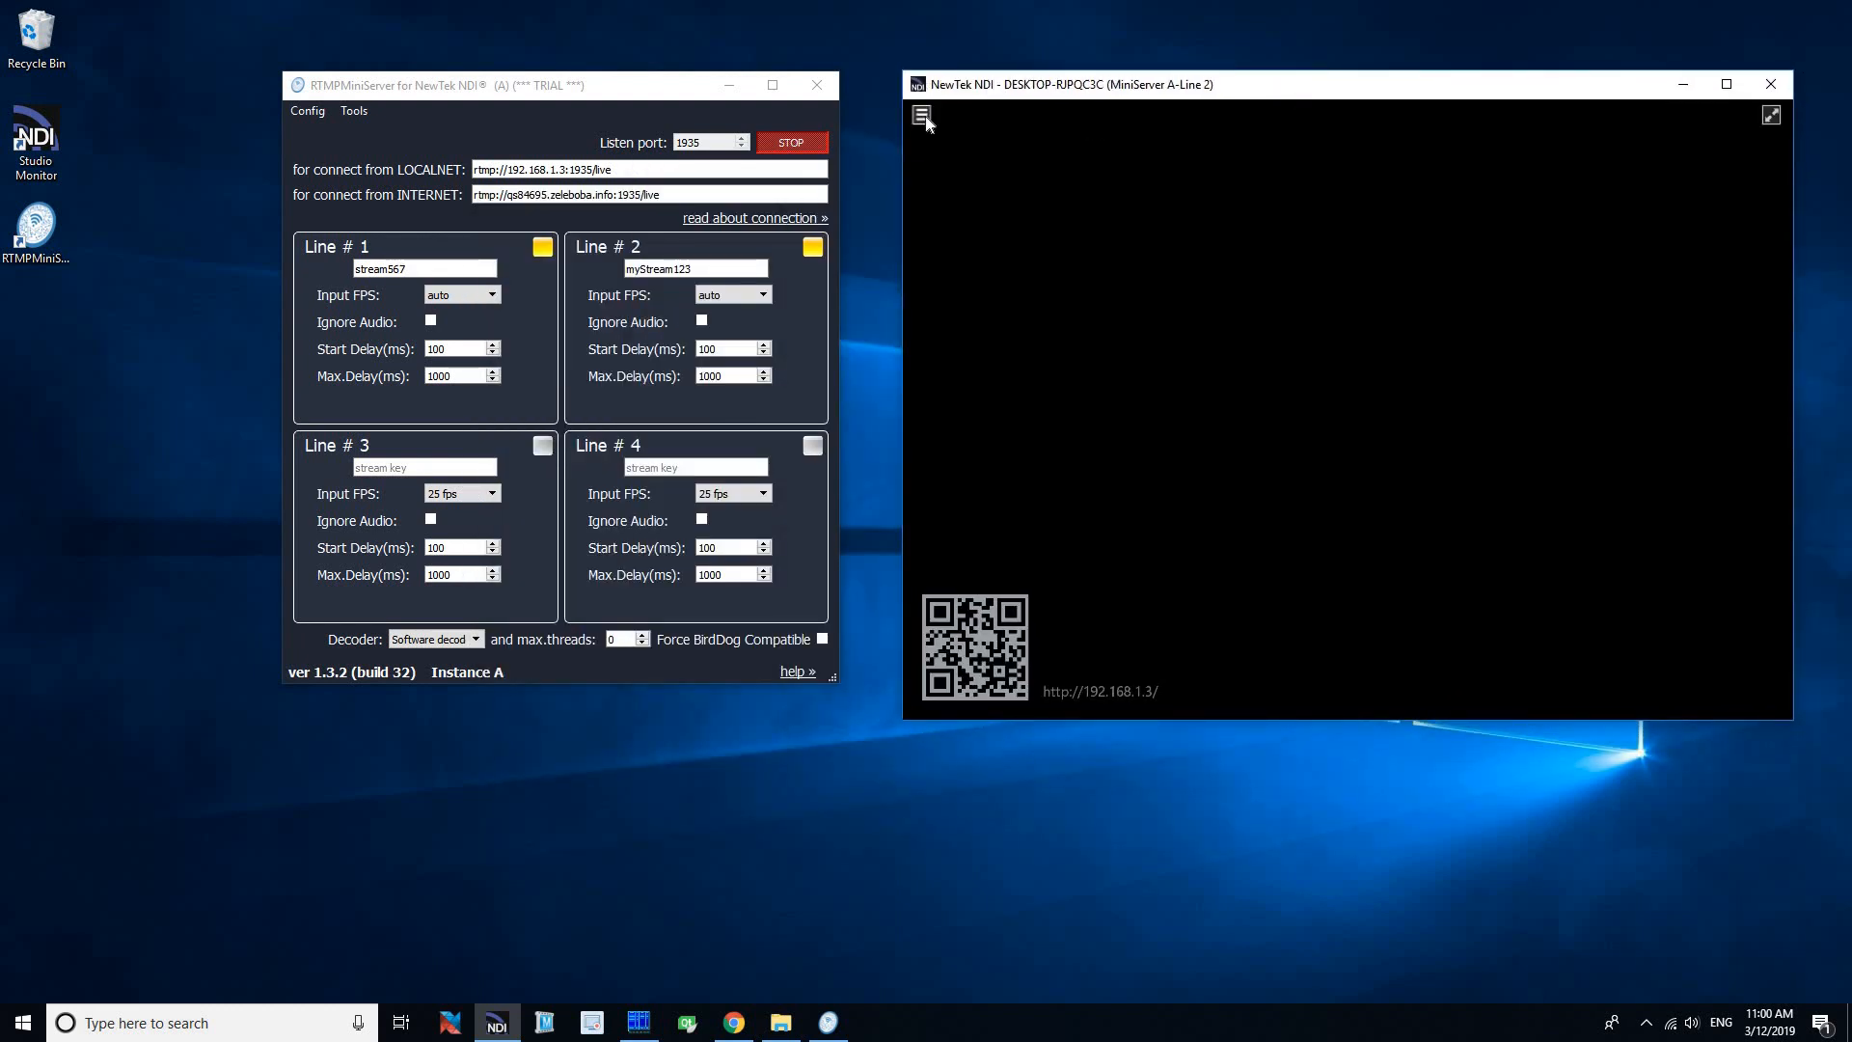
- View MiniServer A-Line 1 from DESKTOP-RJPQC3C in Studio Monitor, then switch to A-Line 2
{"action": "left_click", "coordinate": [920, 116]}
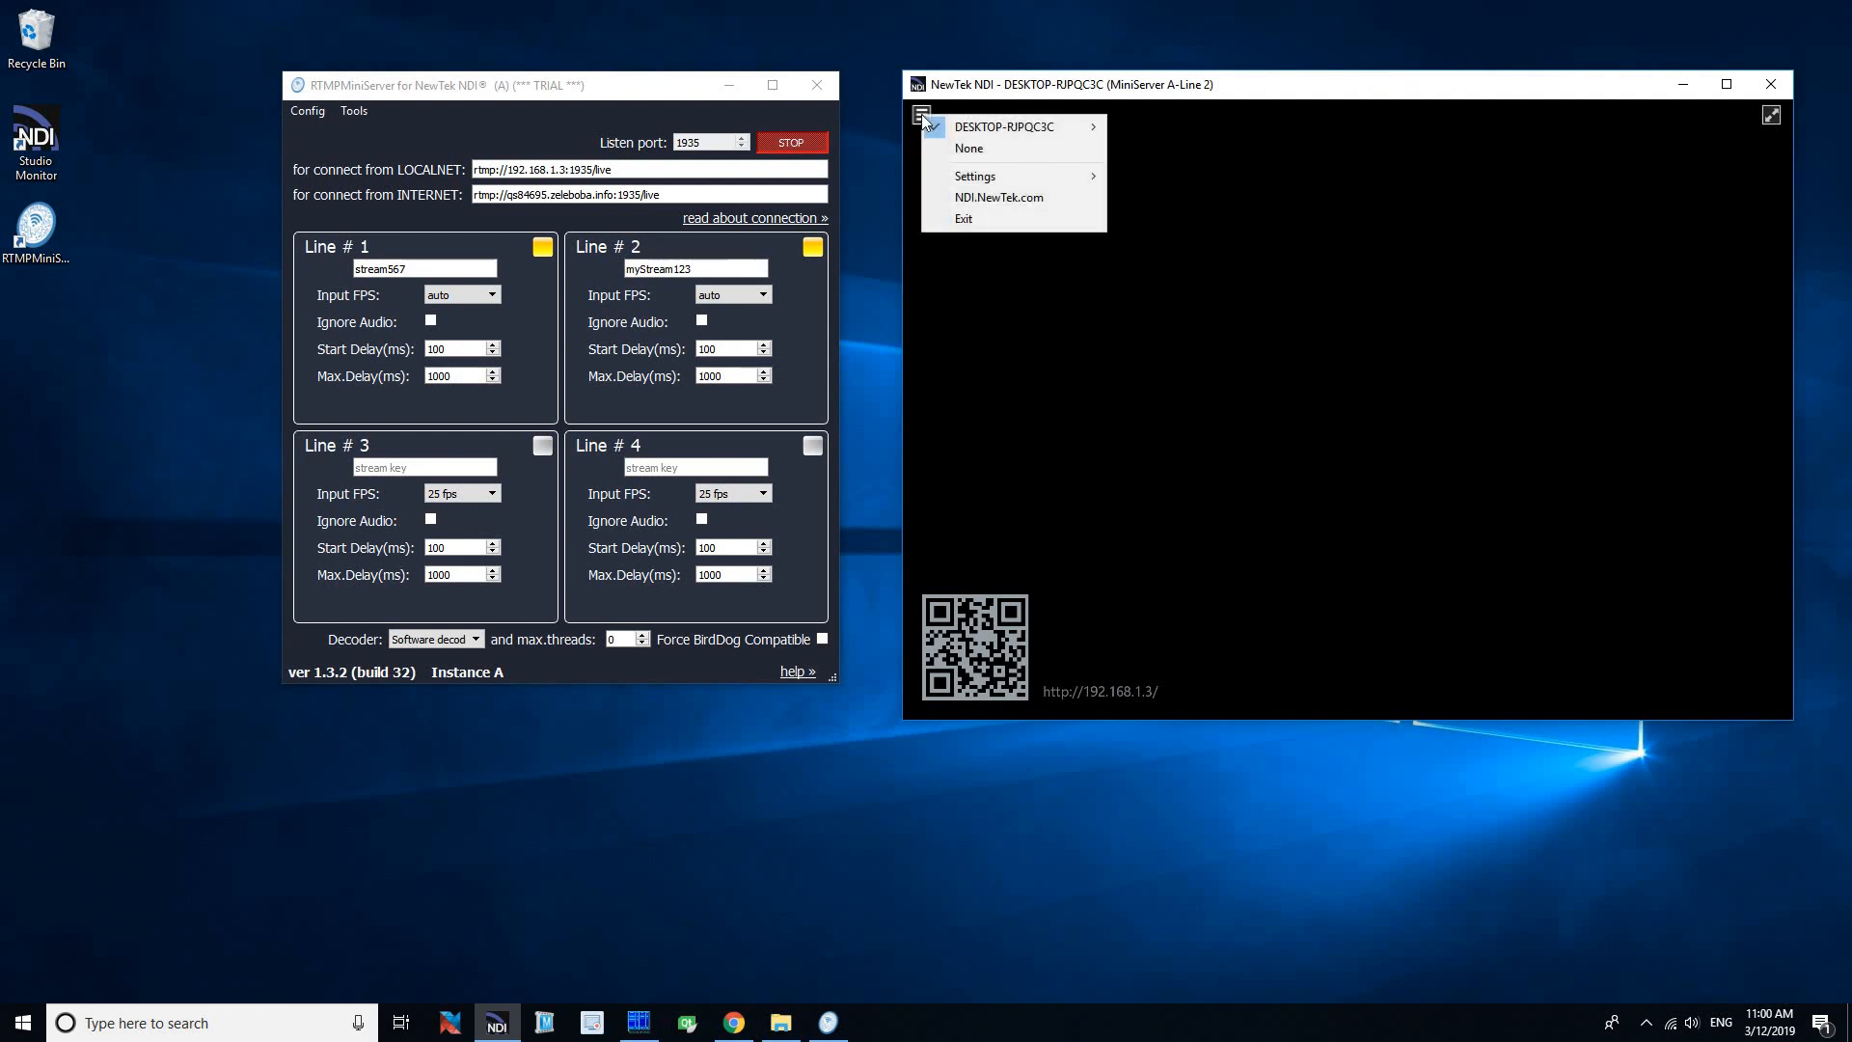
{"action": "left_click", "coordinate": [1004, 126]}
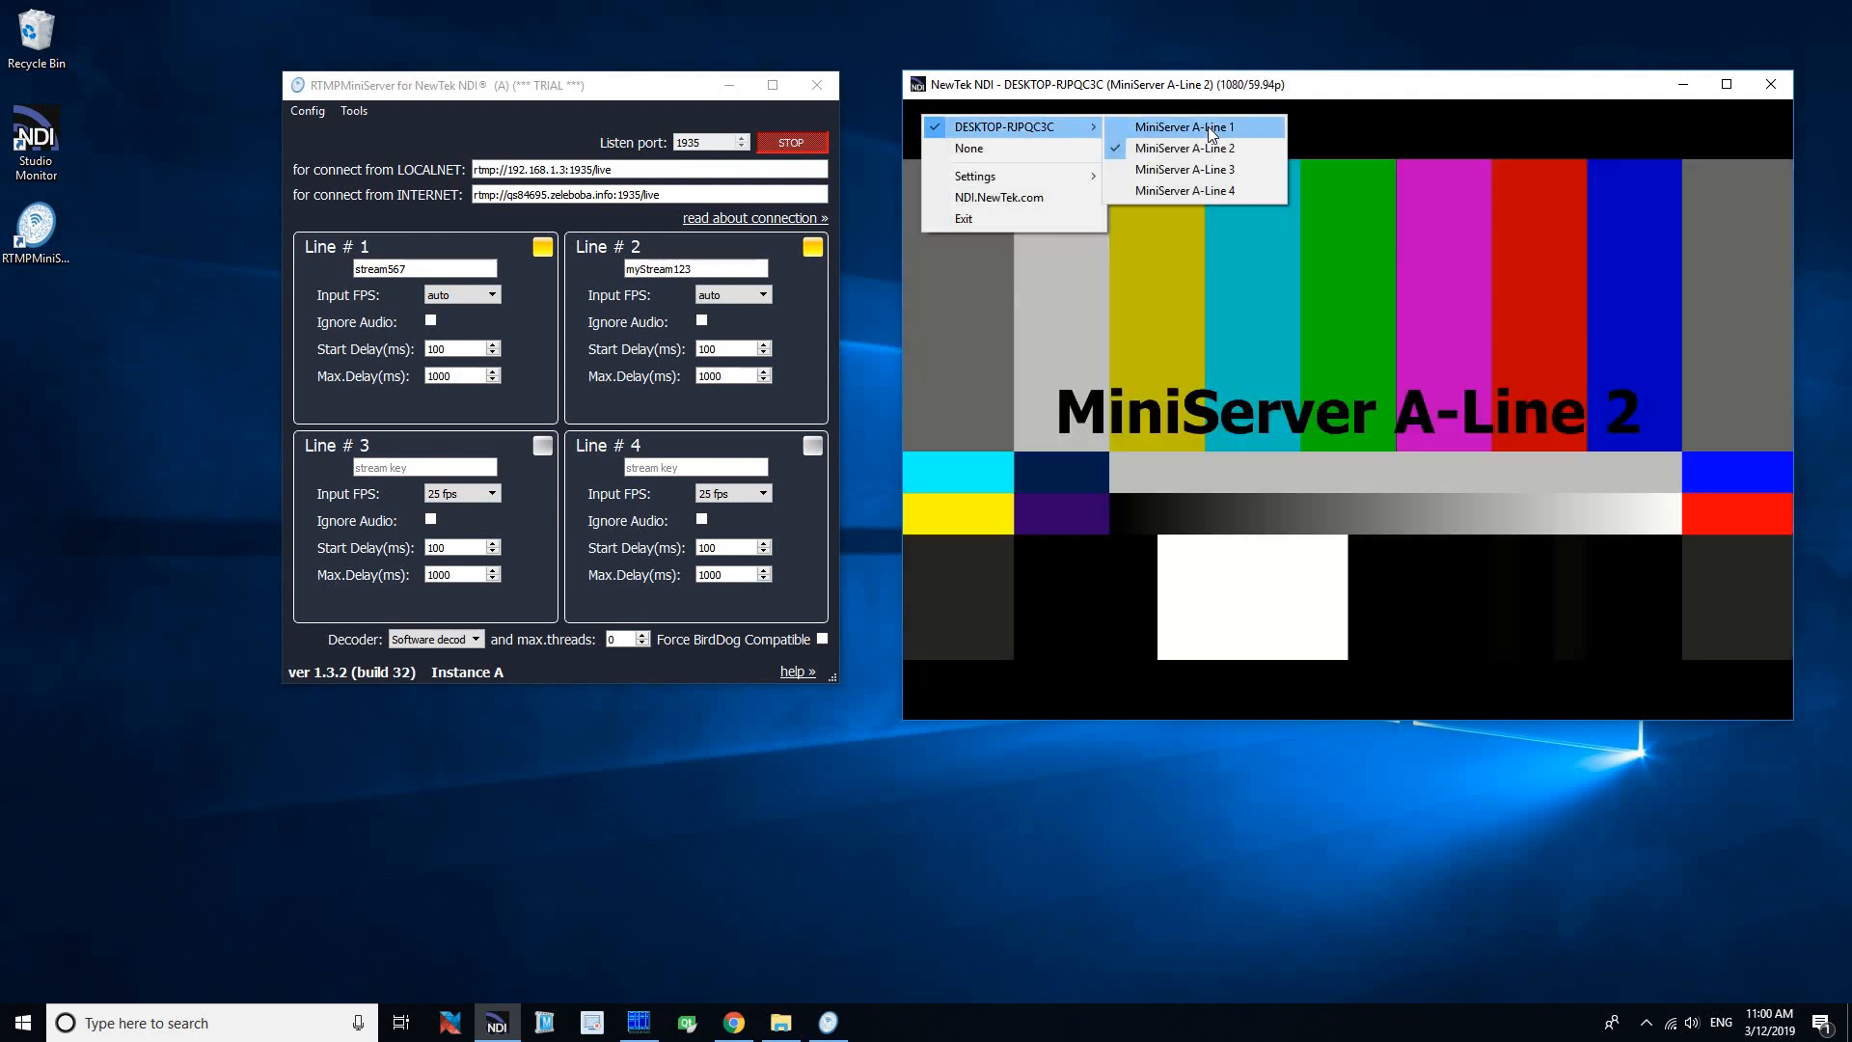
{"action": "left_click", "coordinate": [1182, 126]}
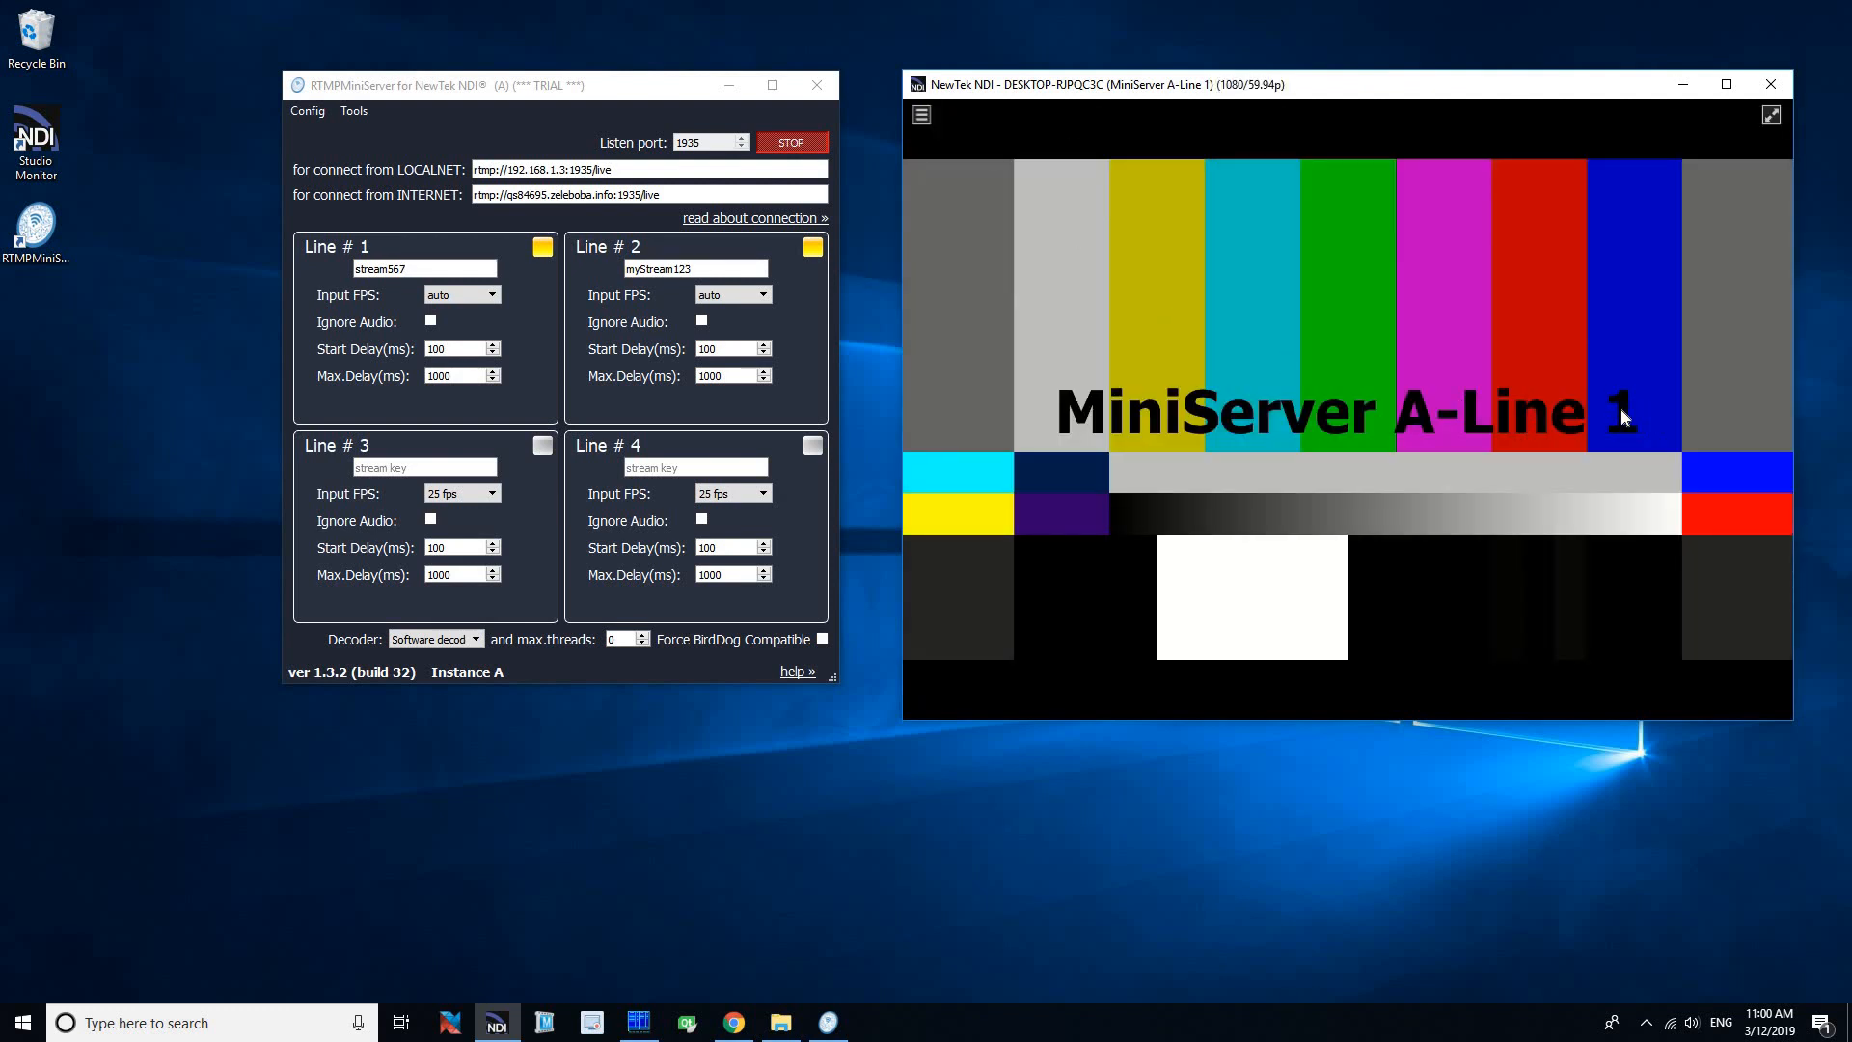
{"action": "mouse_move", "coordinate": [1789, 720]}
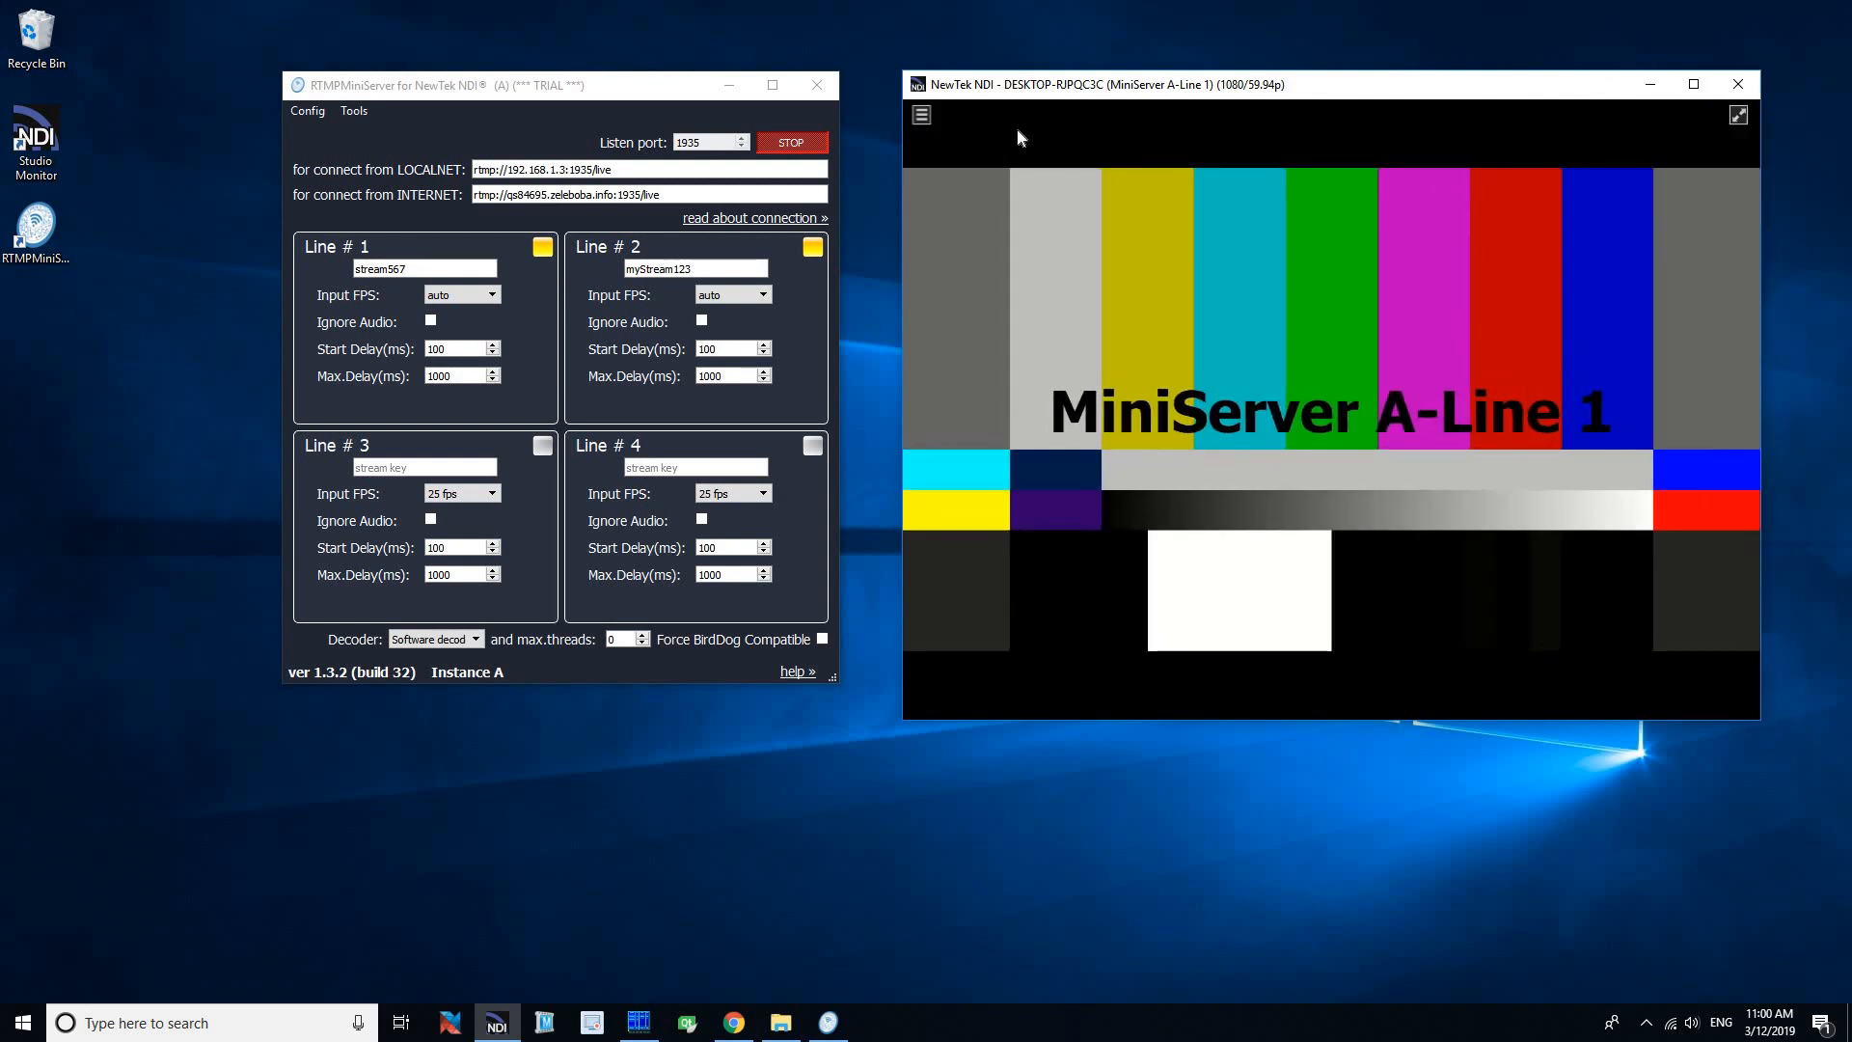
{"action": "left_click", "coordinate": [921, 115]}
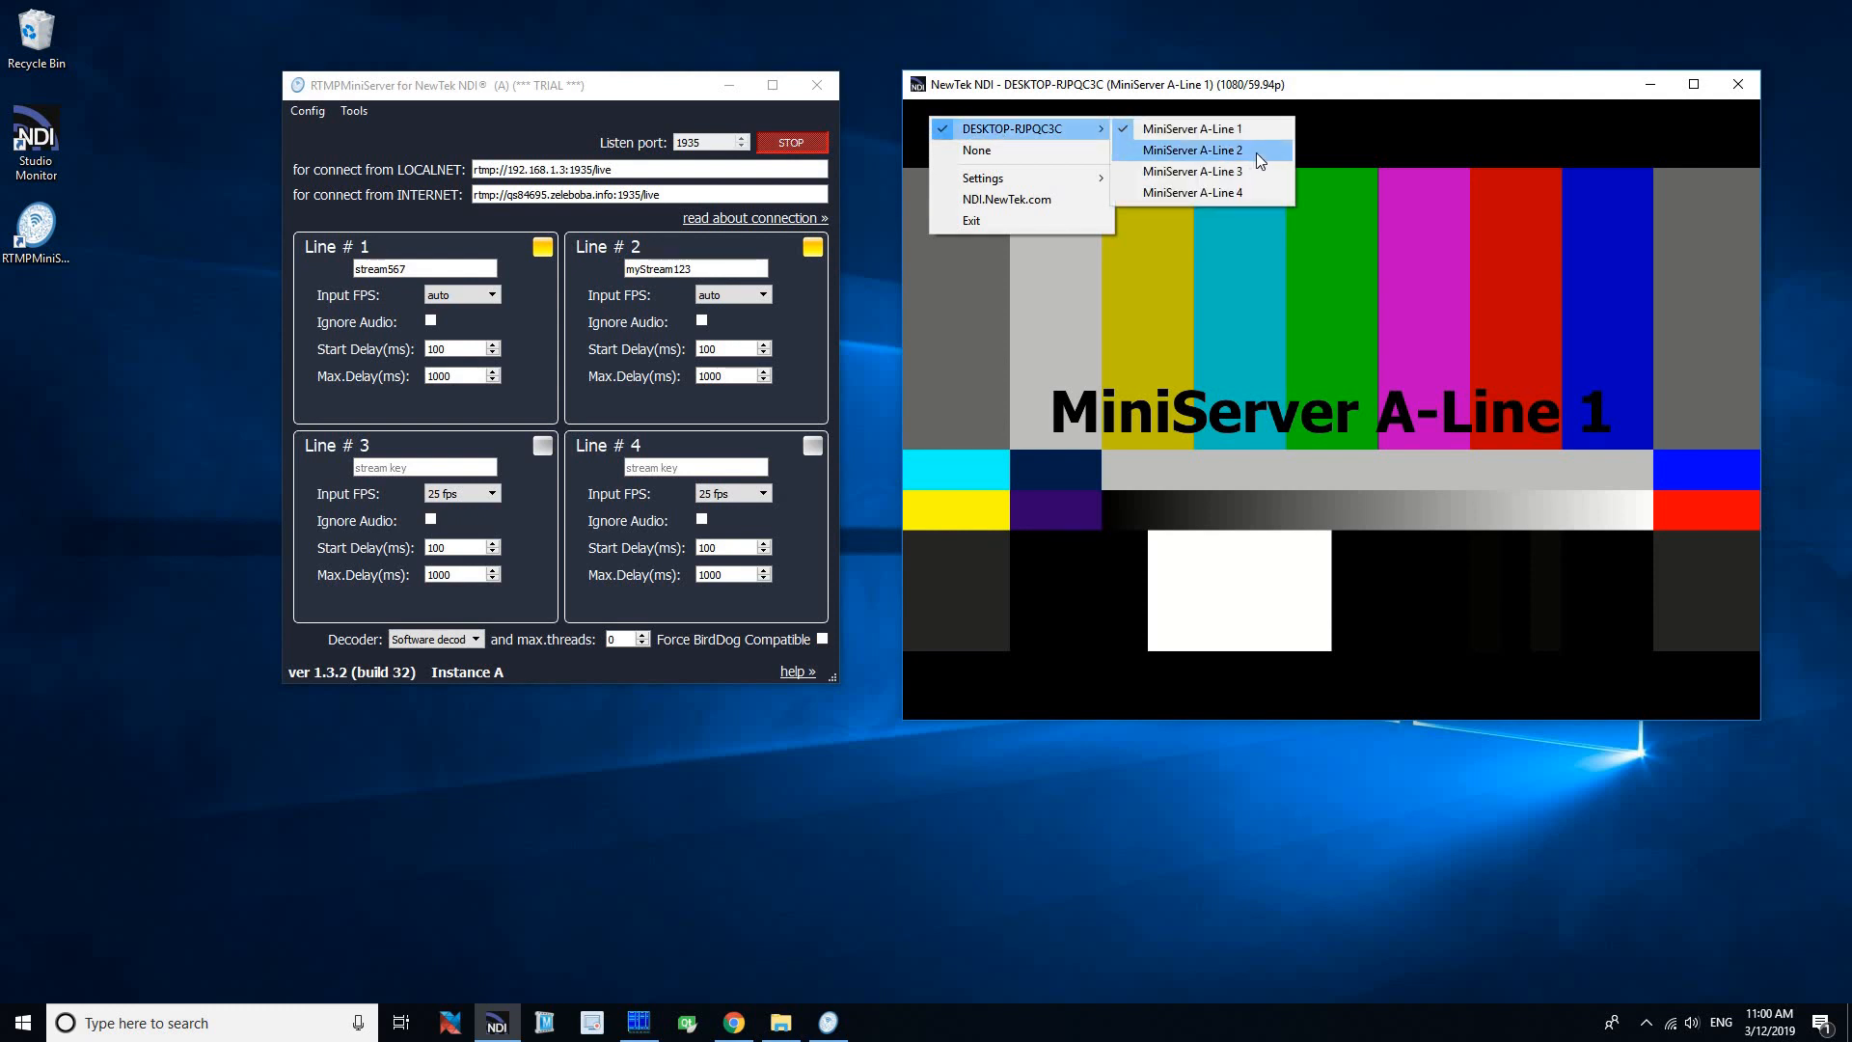
{"action": "left_click", "coordinate": [1193, 150]}
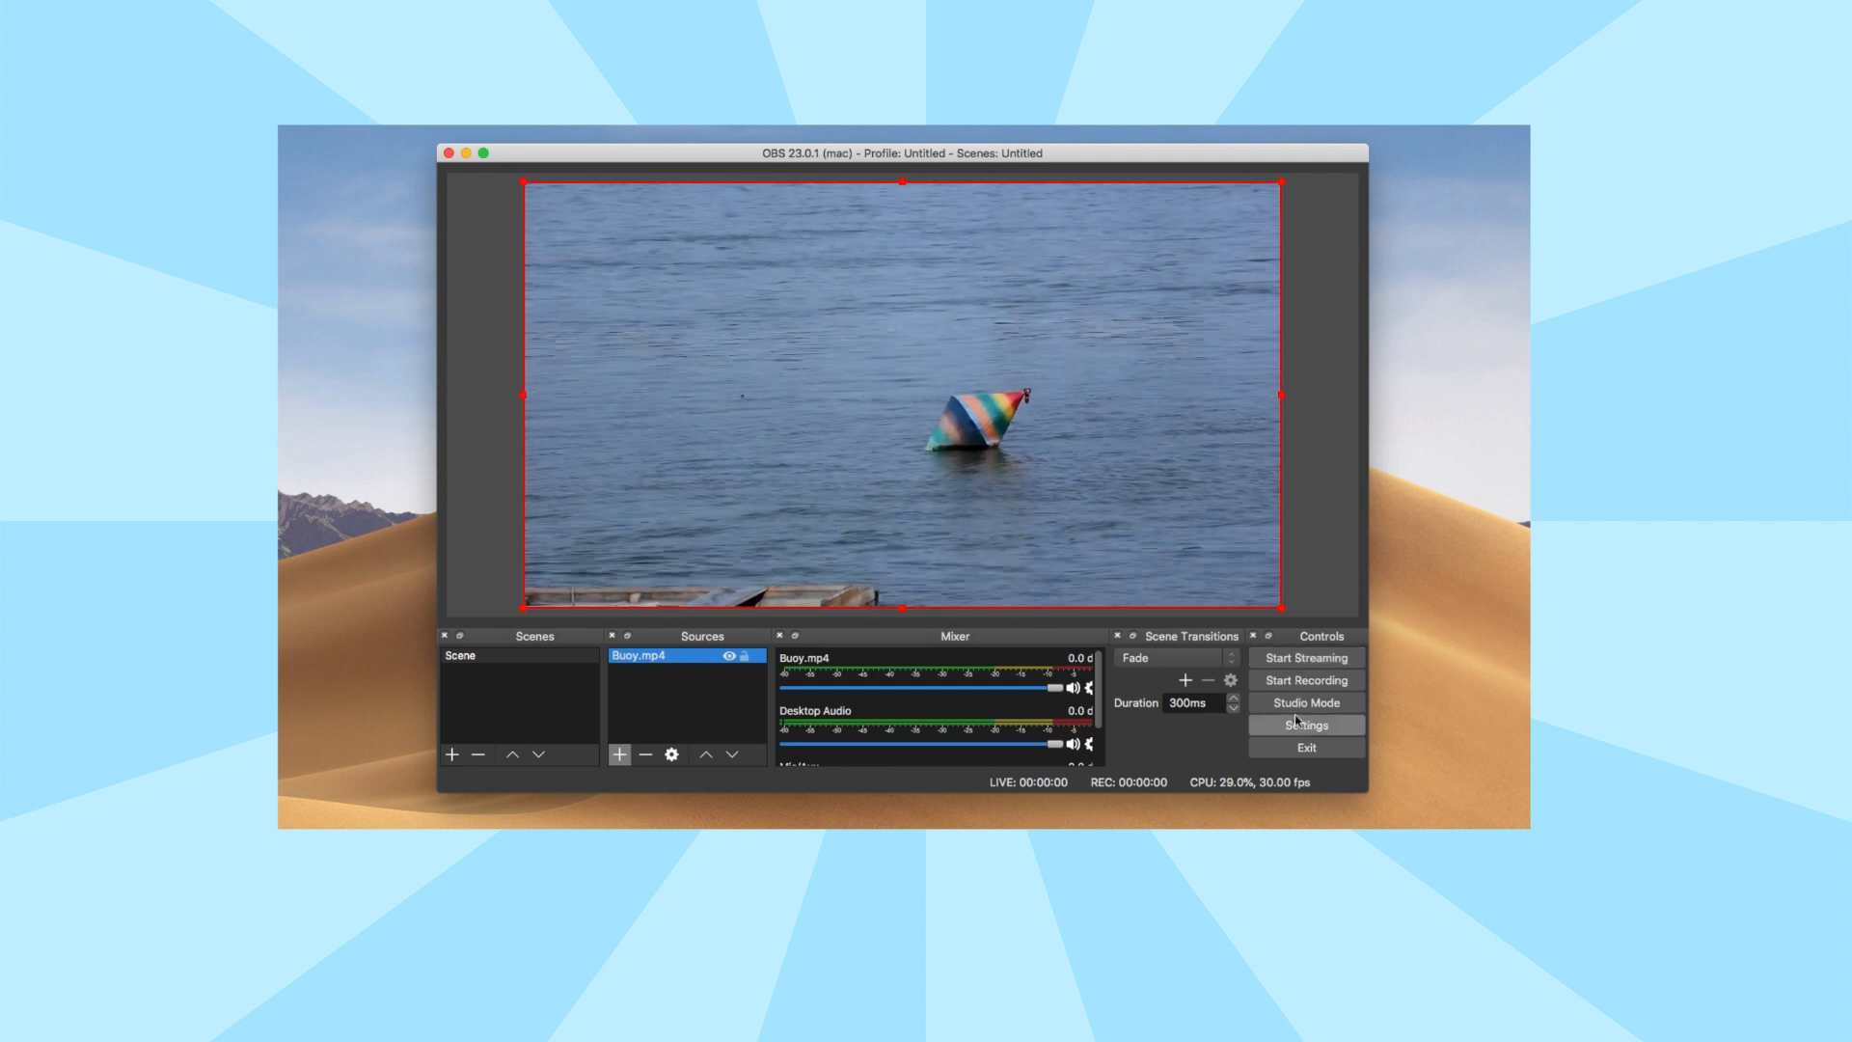
- Set the OBS streaming service to Custom in Stream settings
{"action": "left_click", "coordinate": [1304, 725]}
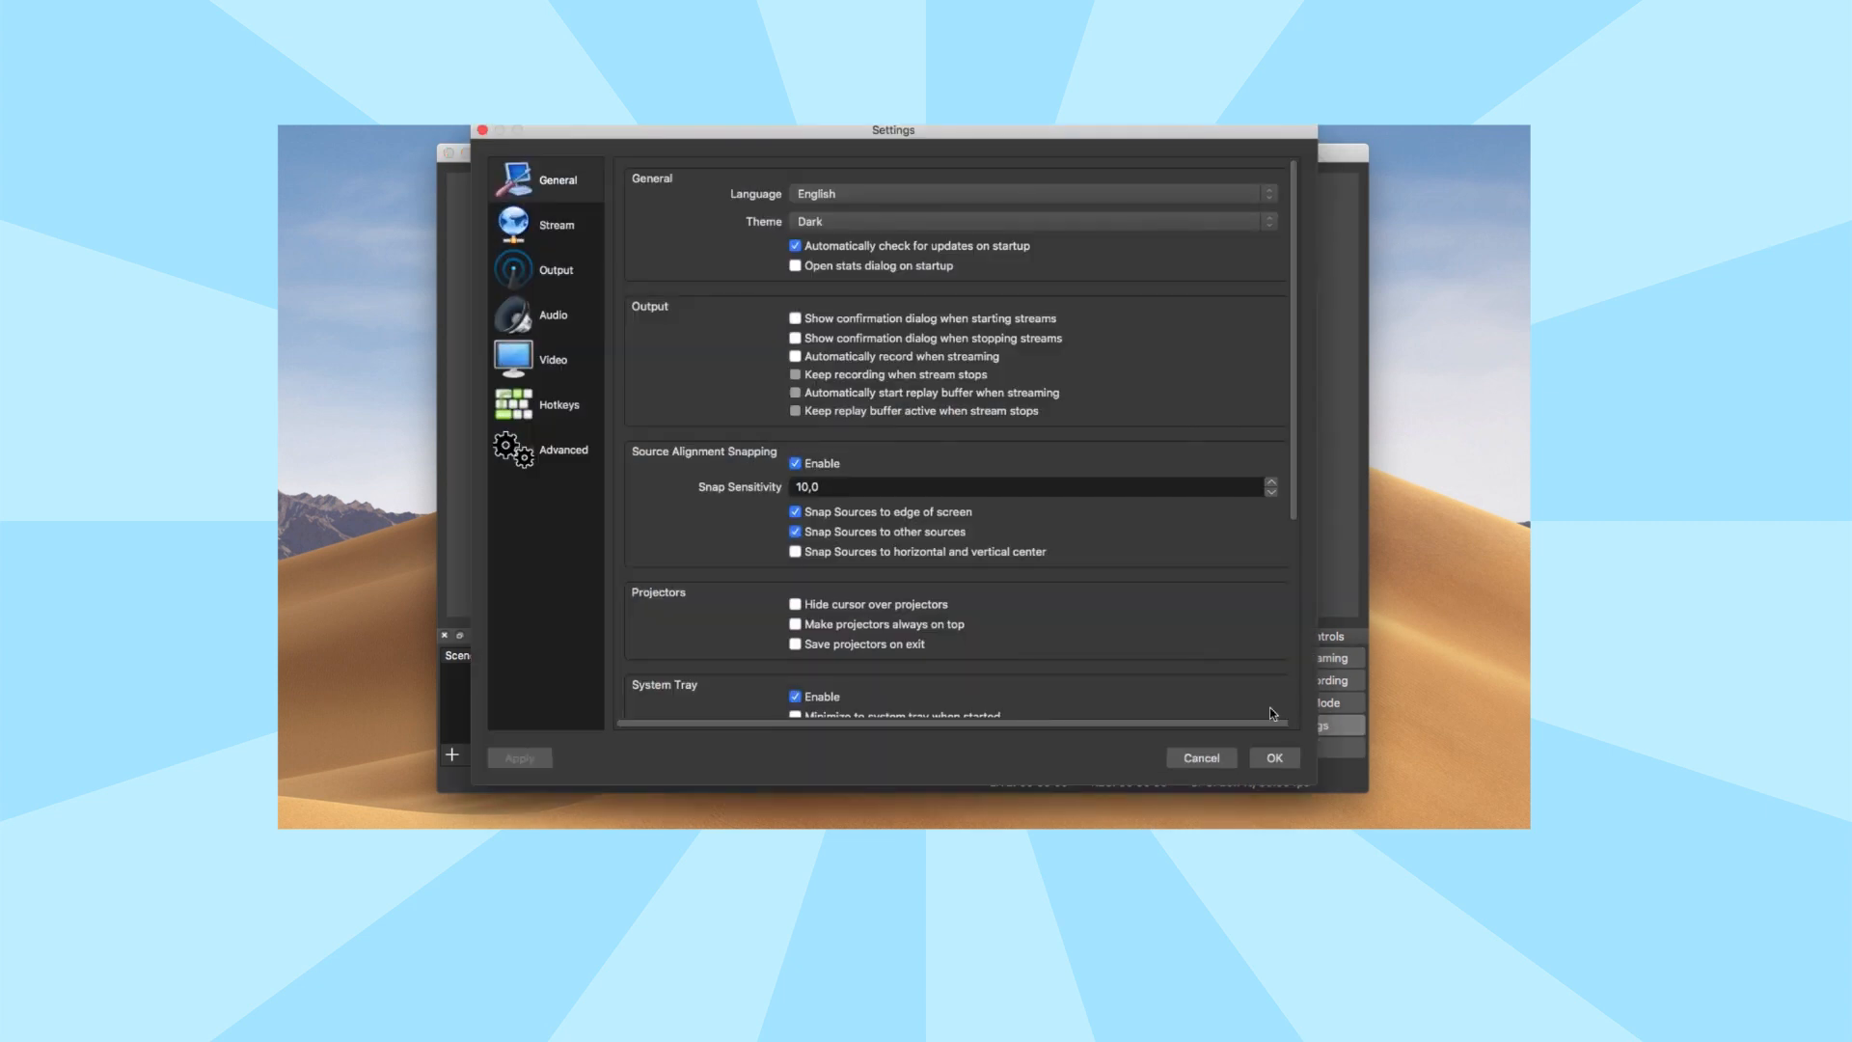
{"action": "left_click", "coordinate": [556, 225]}
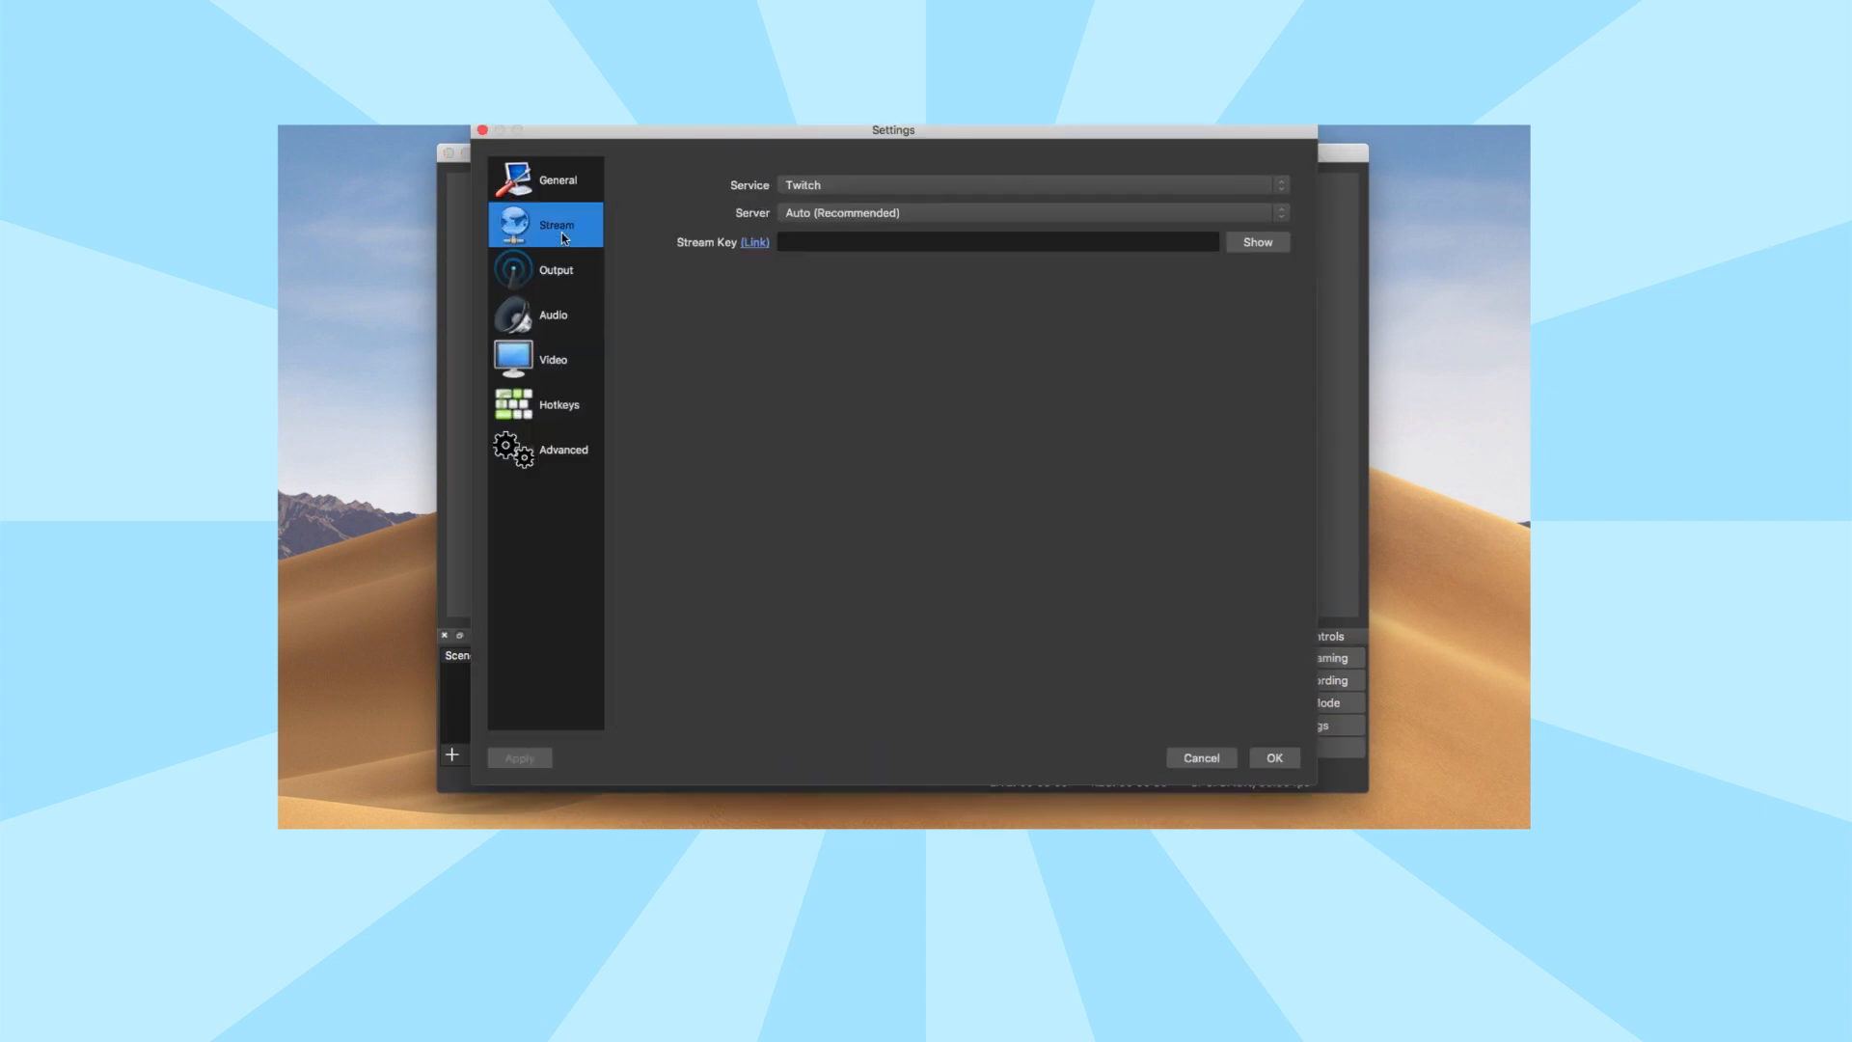
{"action": "left_click", "coordinate": [1027, 184]}
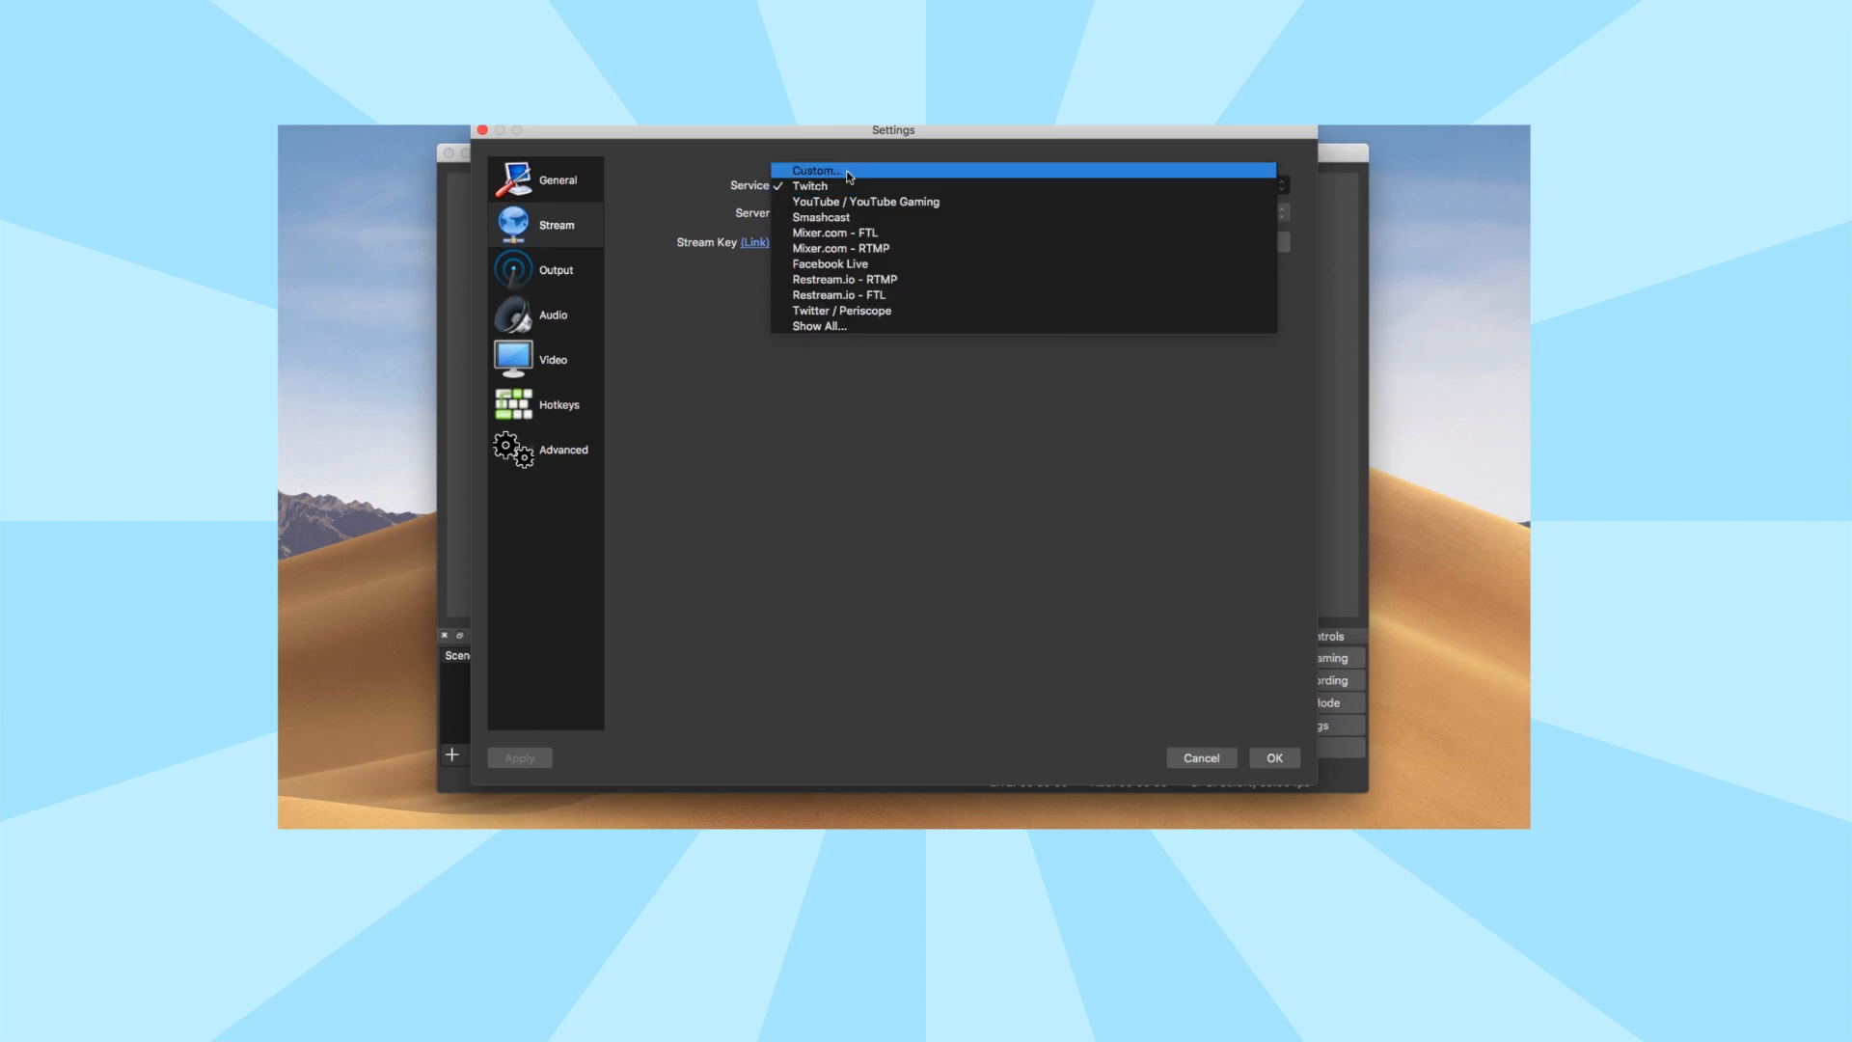
{"action": "left_click", "coordinate": [812, 170]}
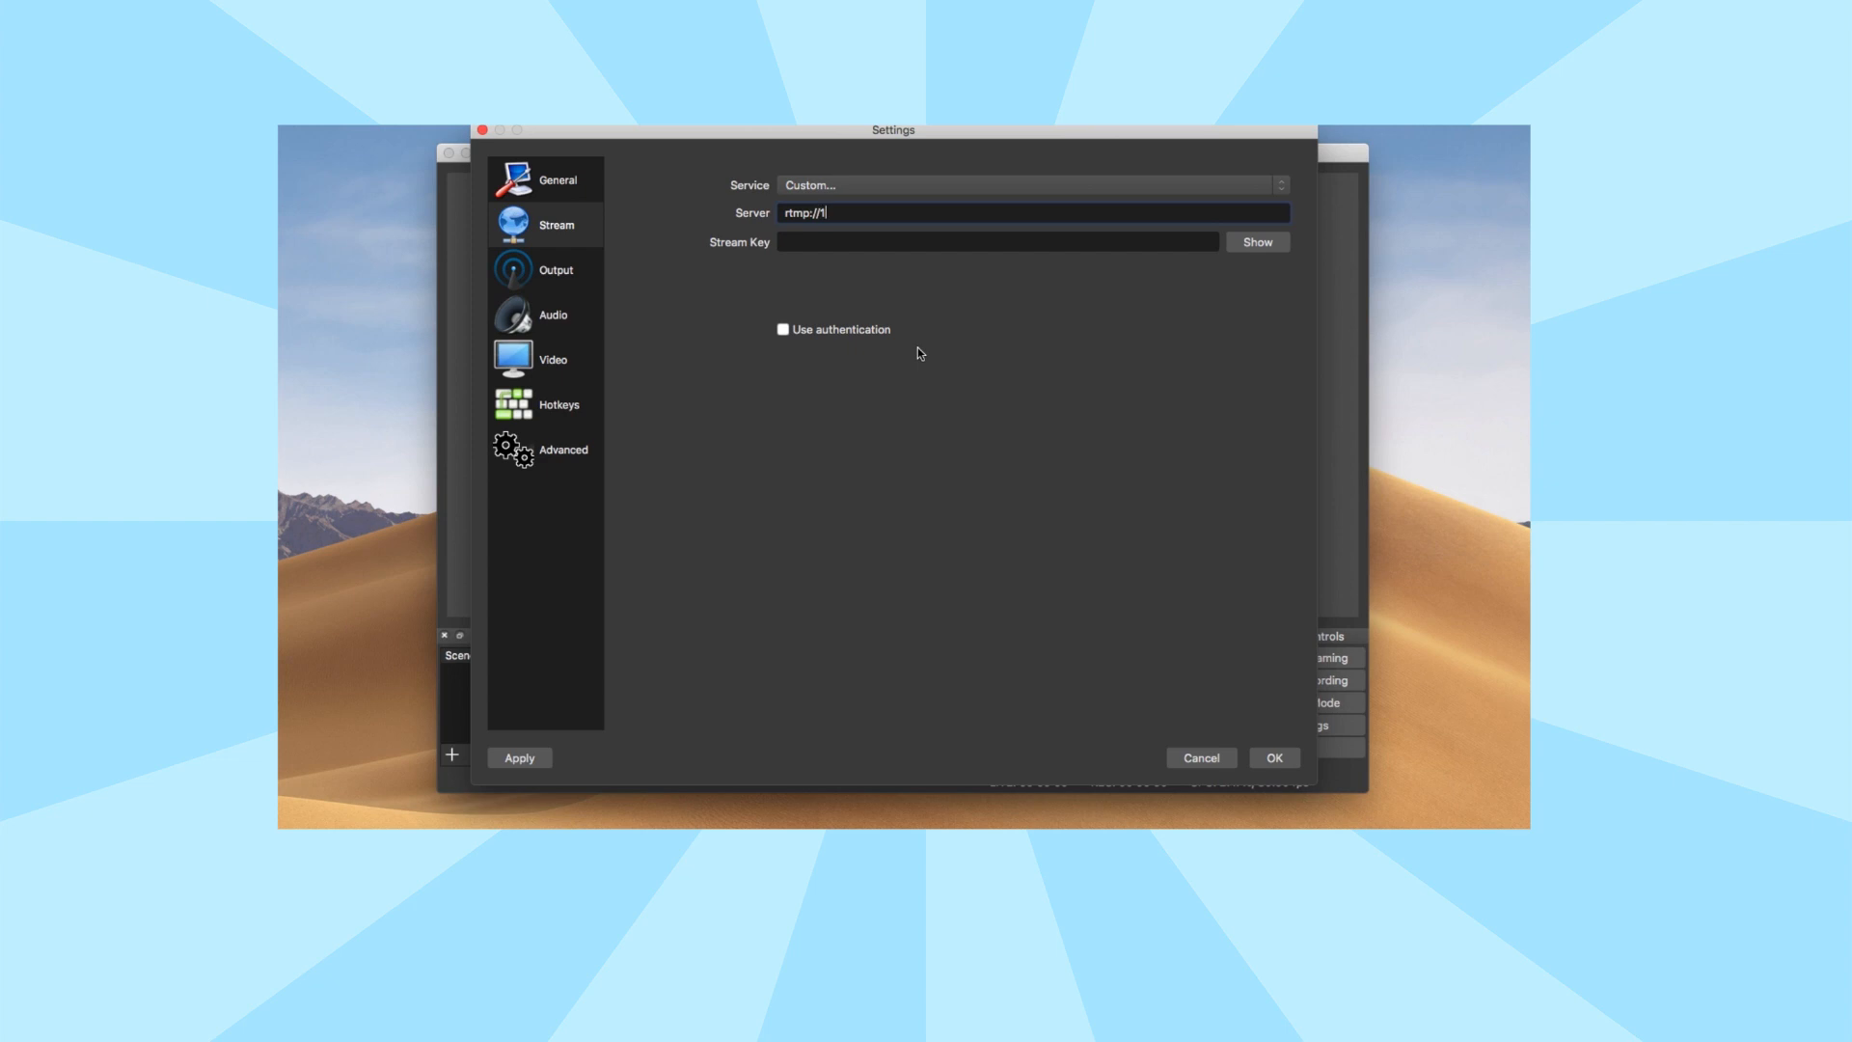
{"action": "type", "text": "92.168.1.3"}
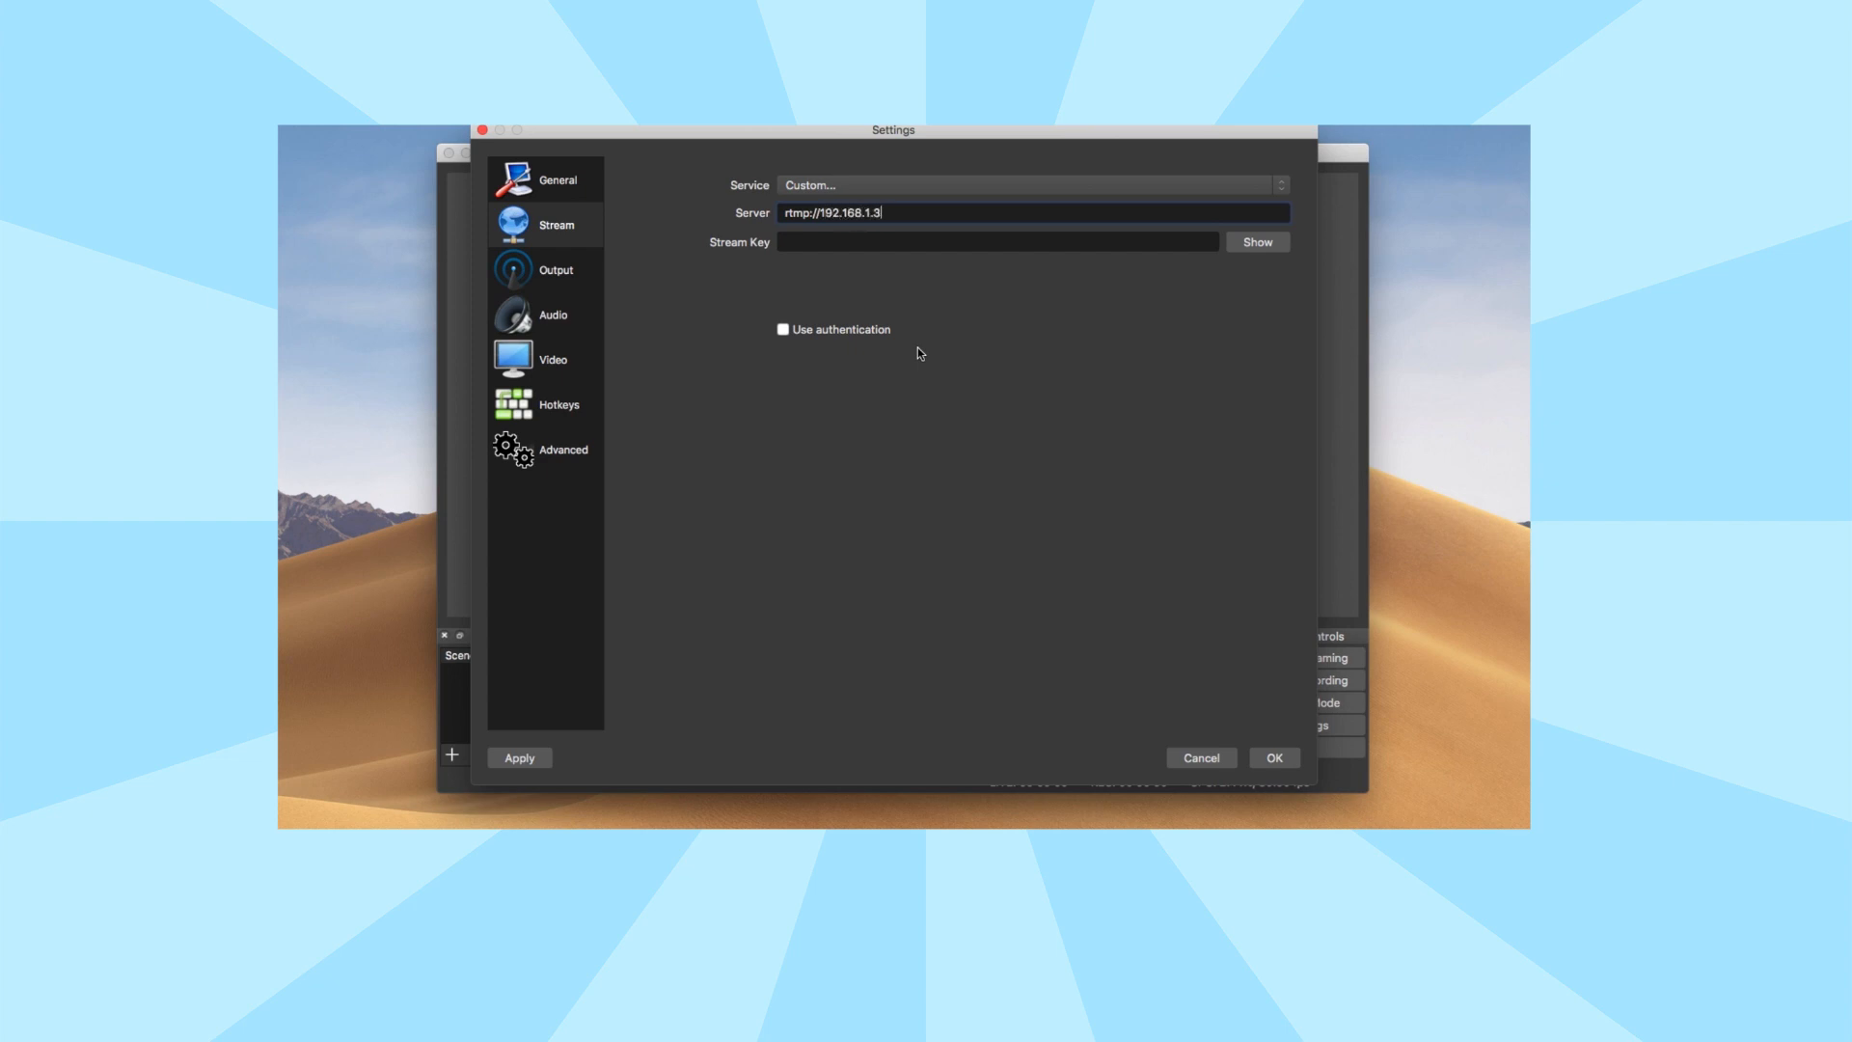
{"action": "type", "text": ":1935"}
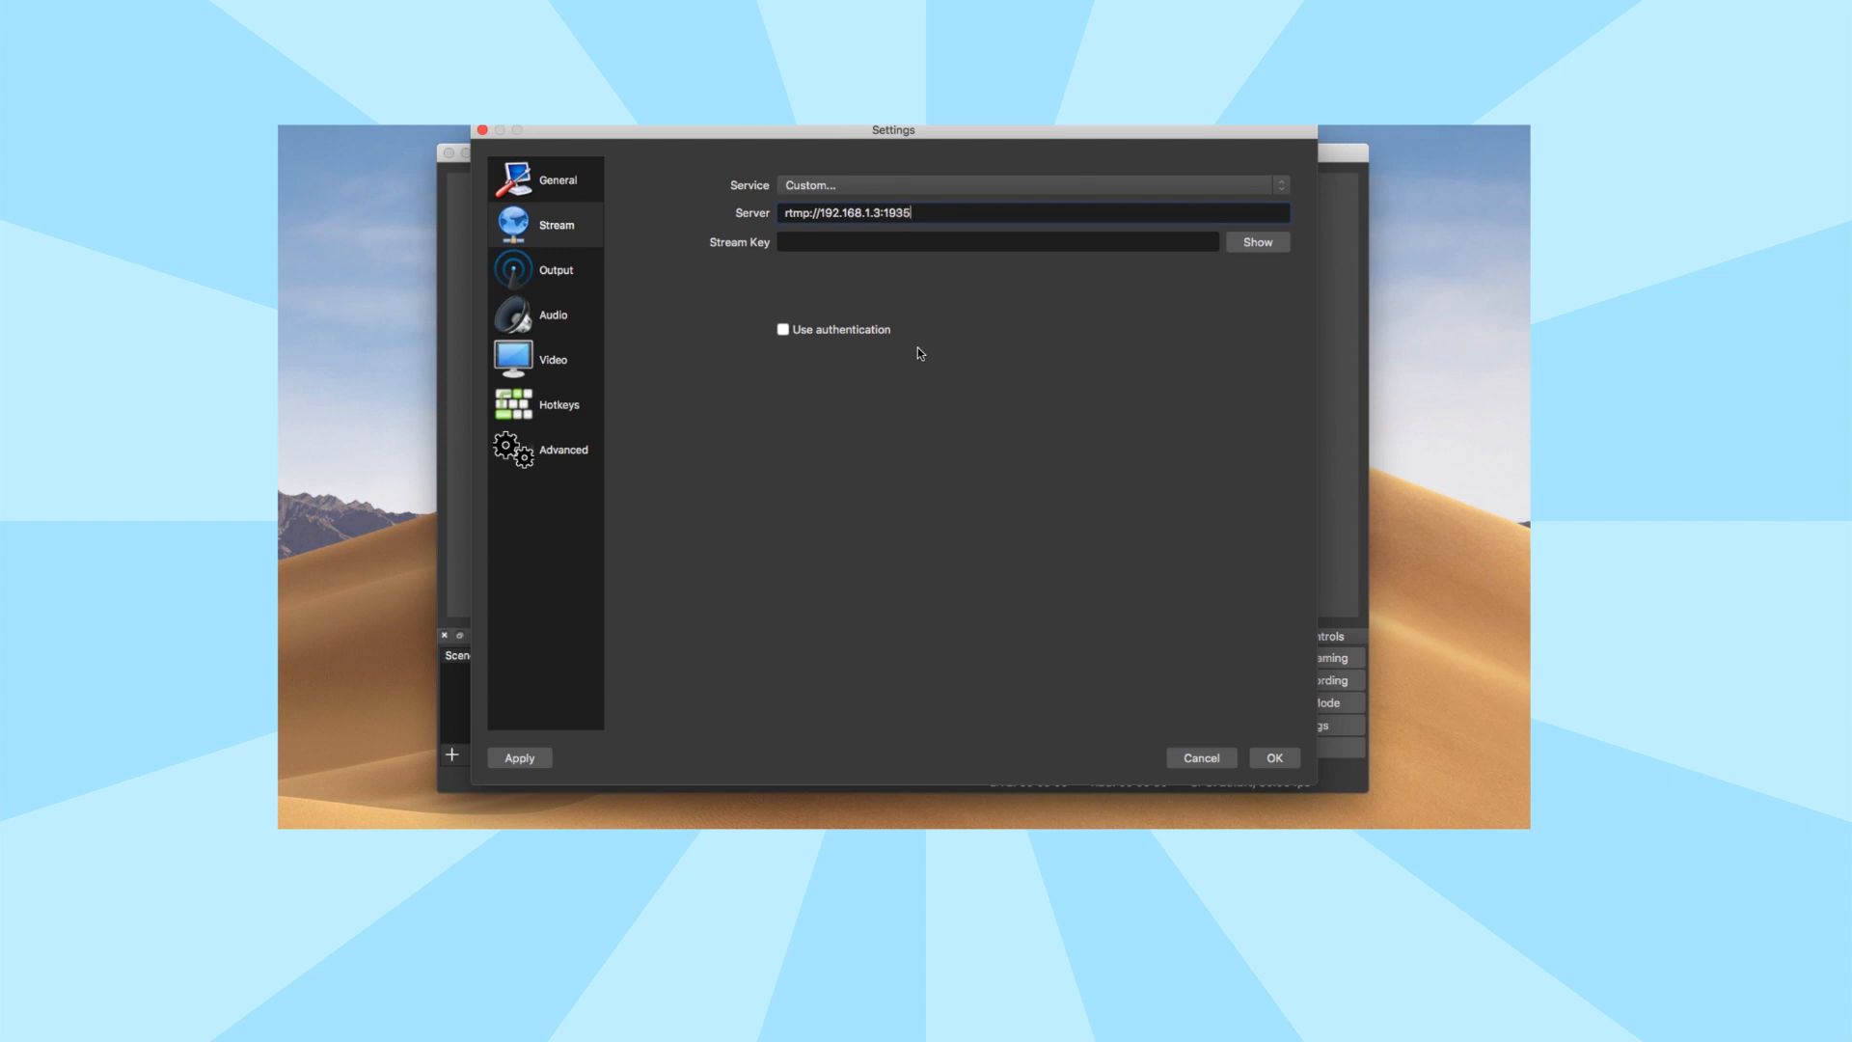
{"action": "type", "text": "/live"}
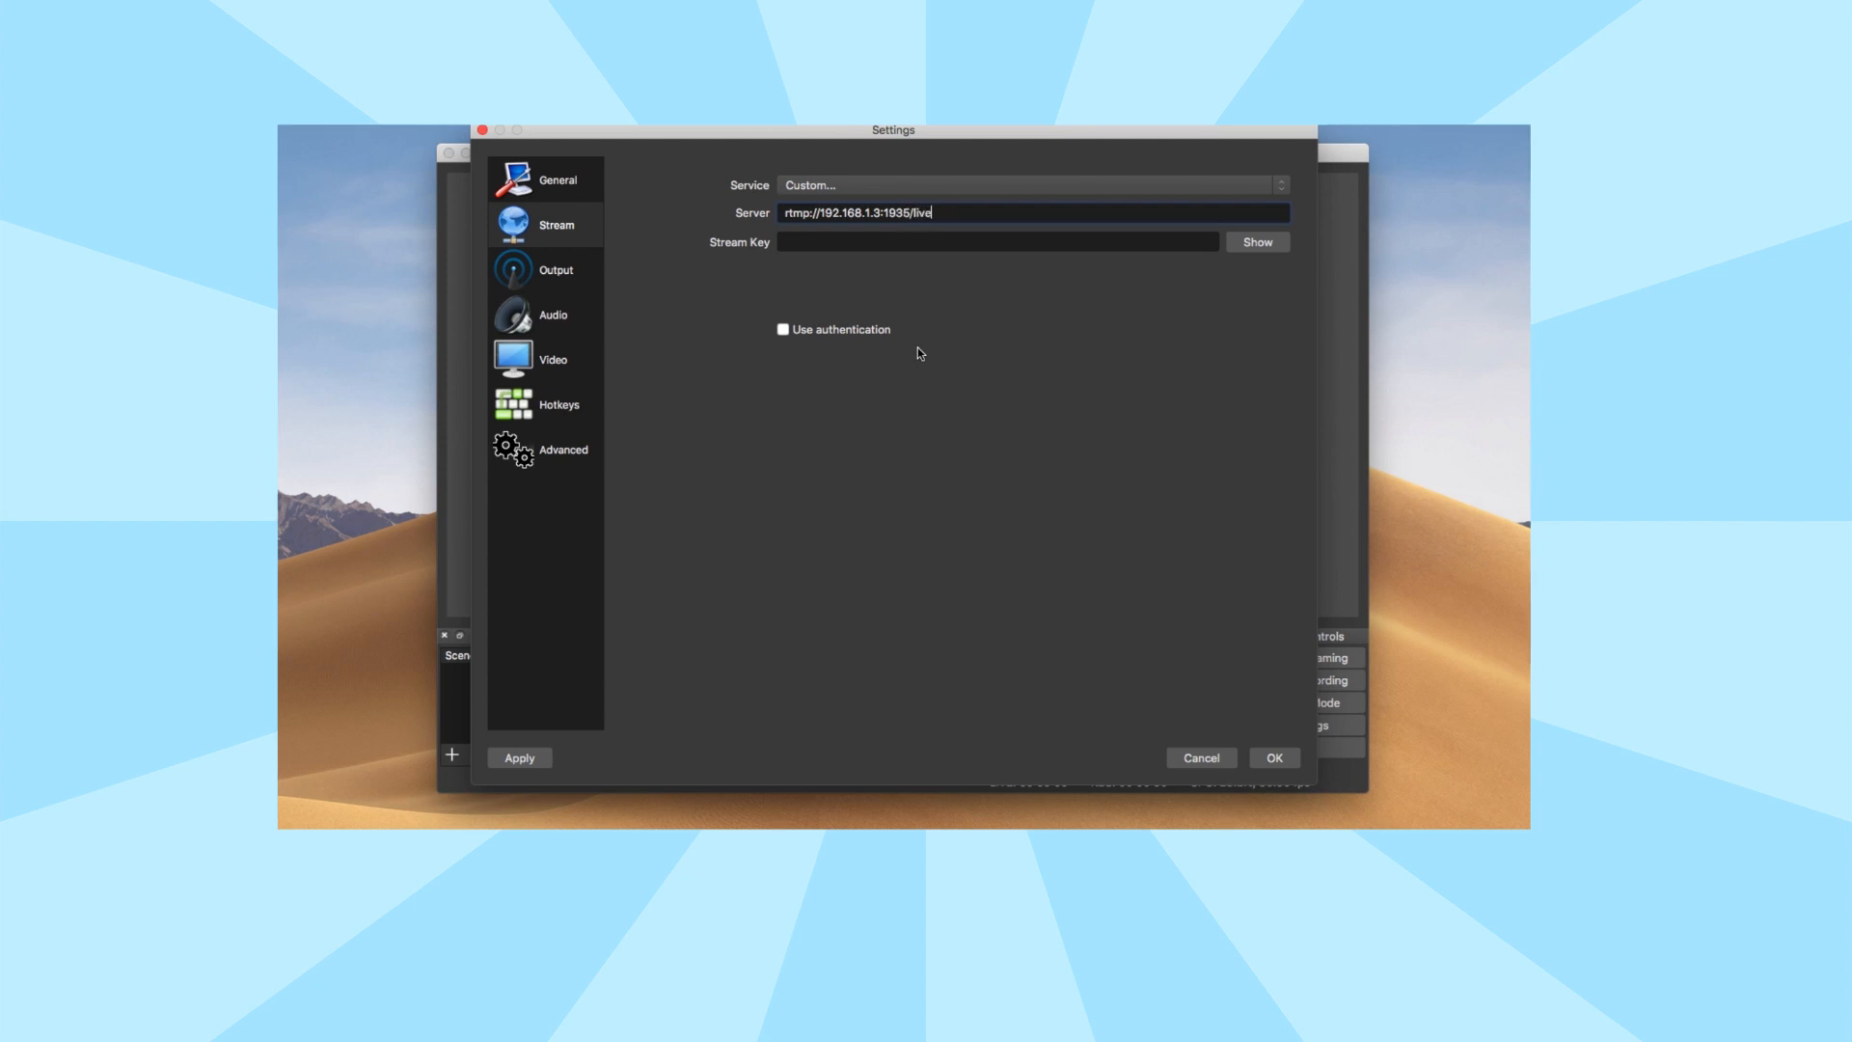
{"action": "type", "text": "myStream1"}
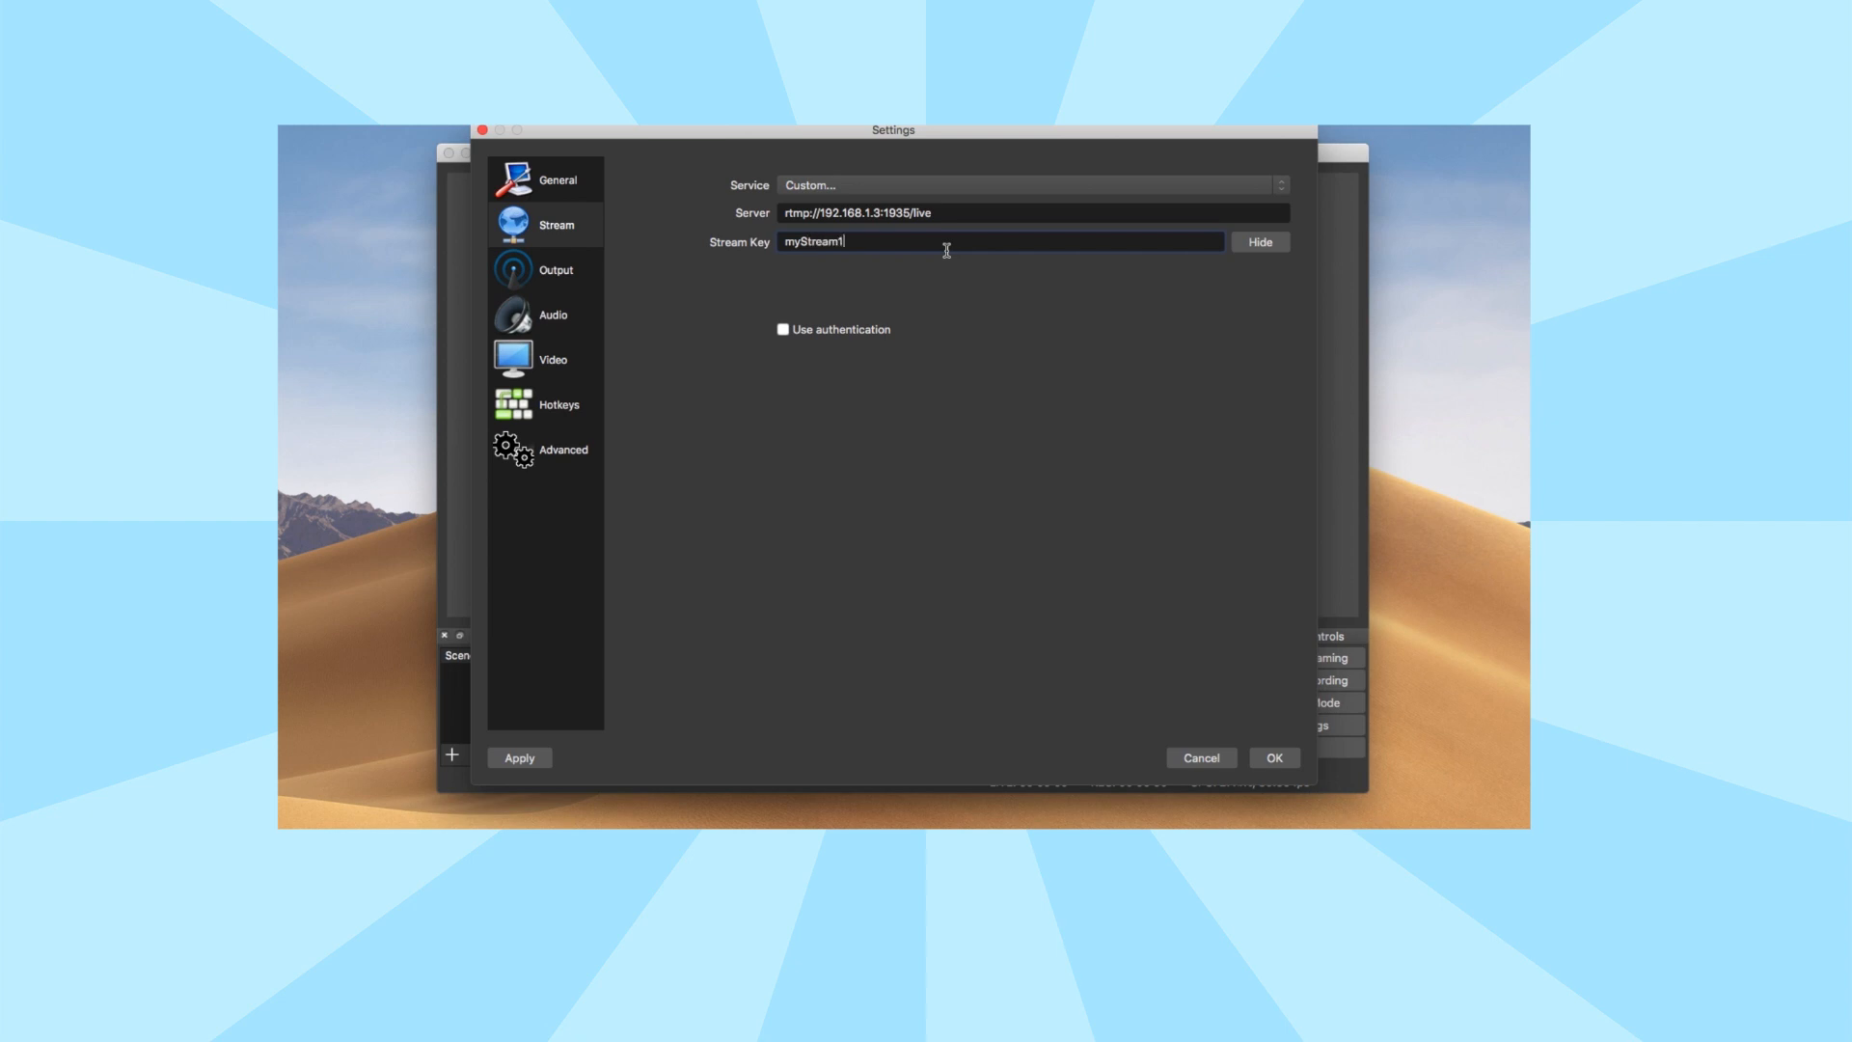
{"action": "type", "text": "23"}
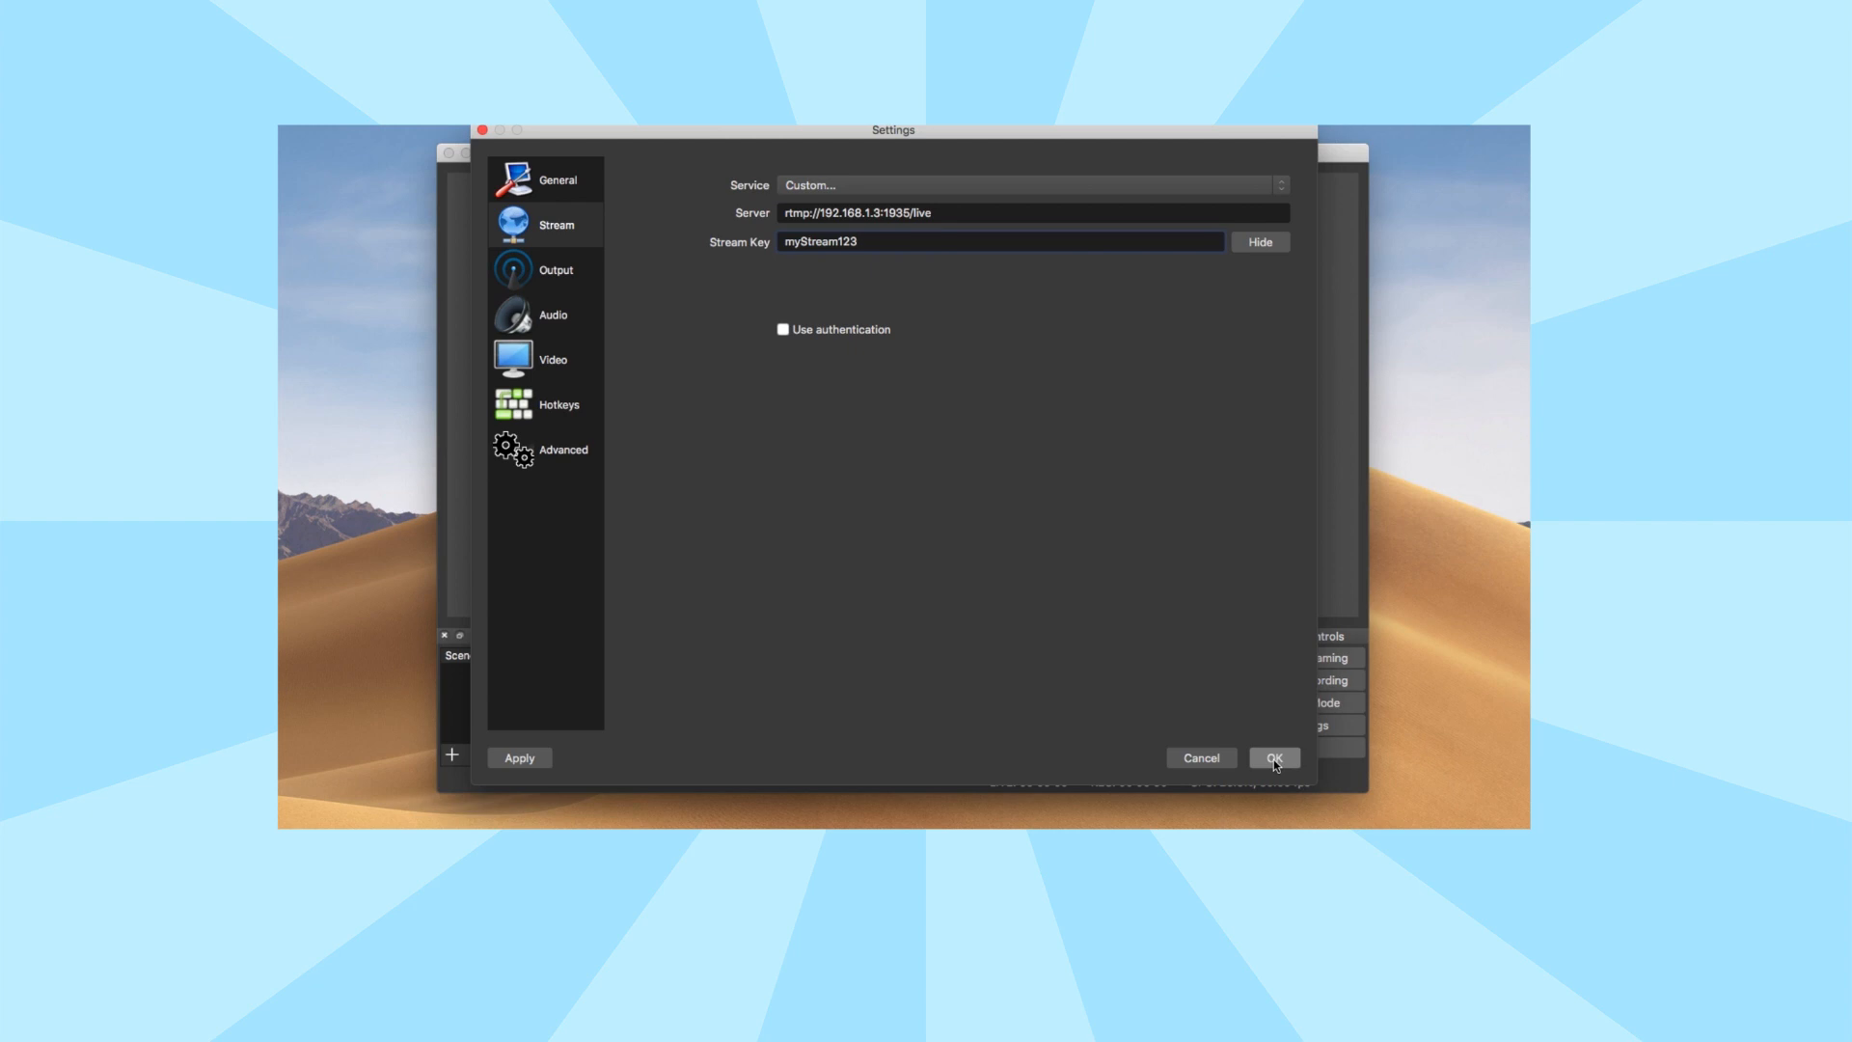
{"action": "left_click", "coordinate": [1273, 757]}
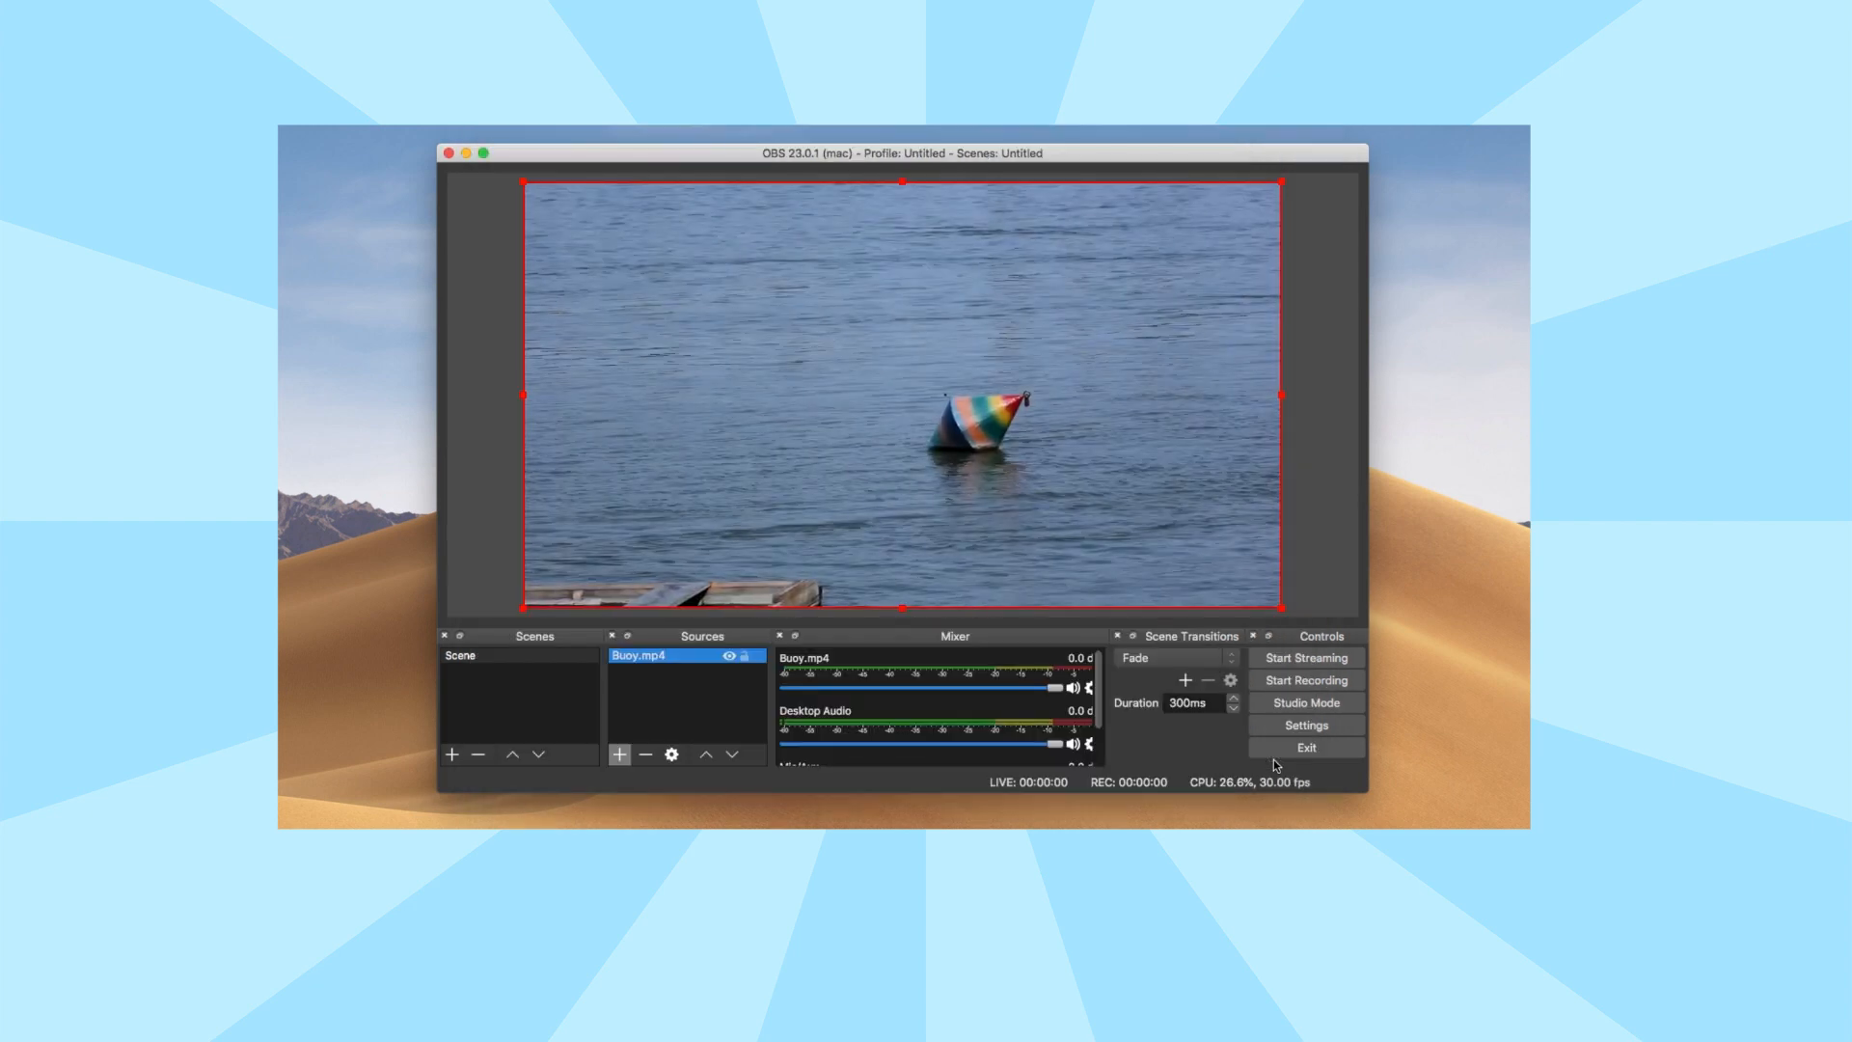